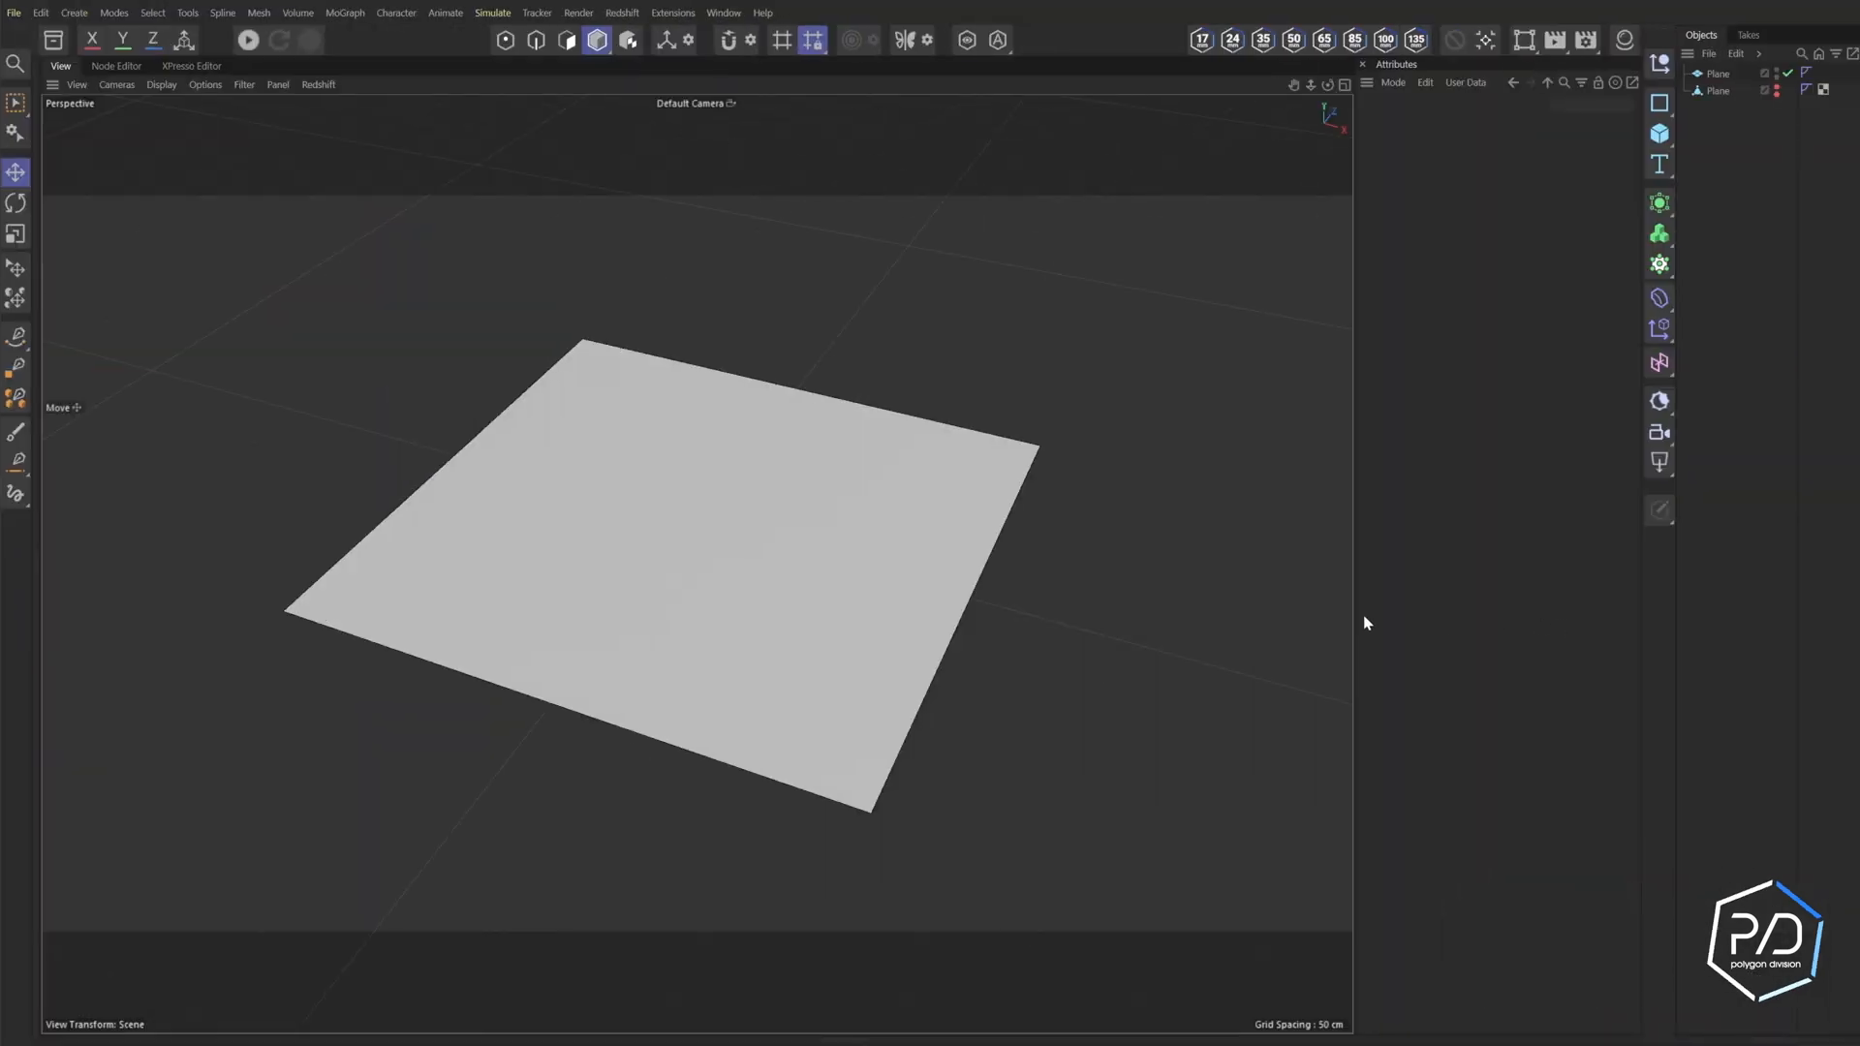
pyautogui.moveTo(821, 719)
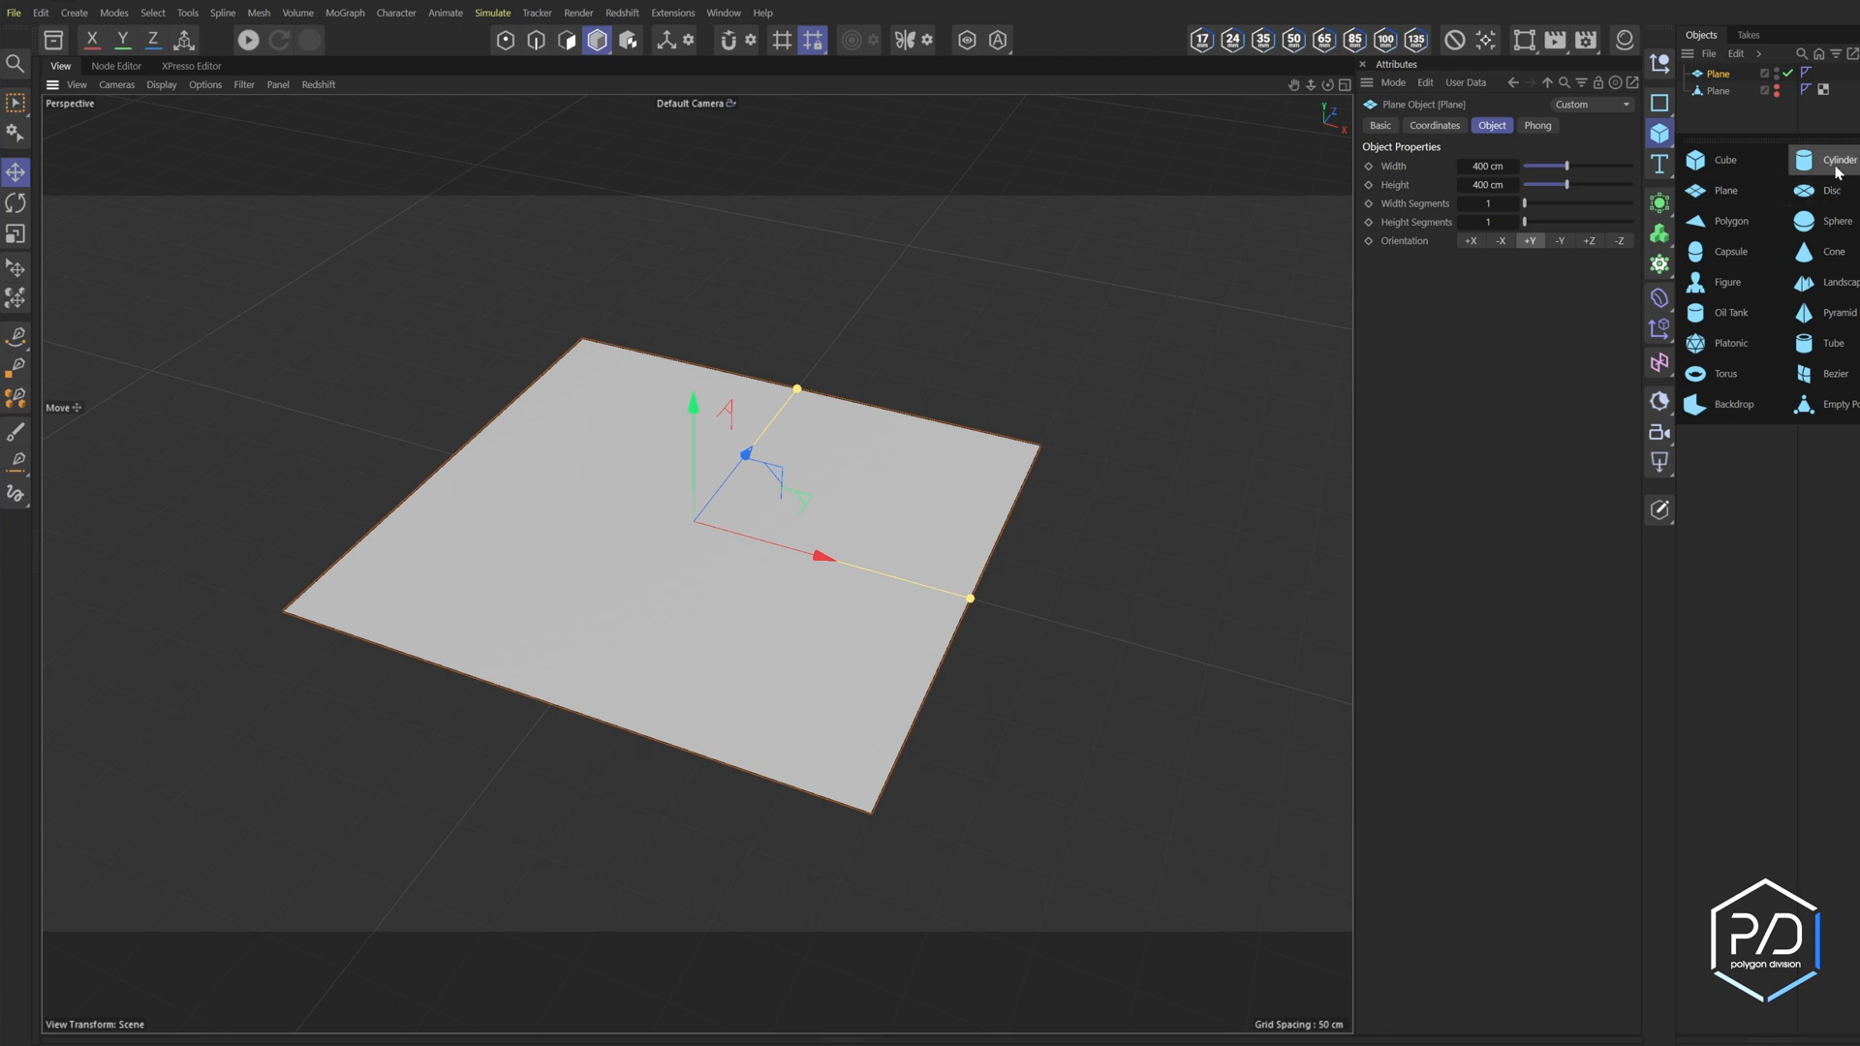
# - Add a Cylinder over the plane and increase its Radius
pyautogui.click(1799, 159)
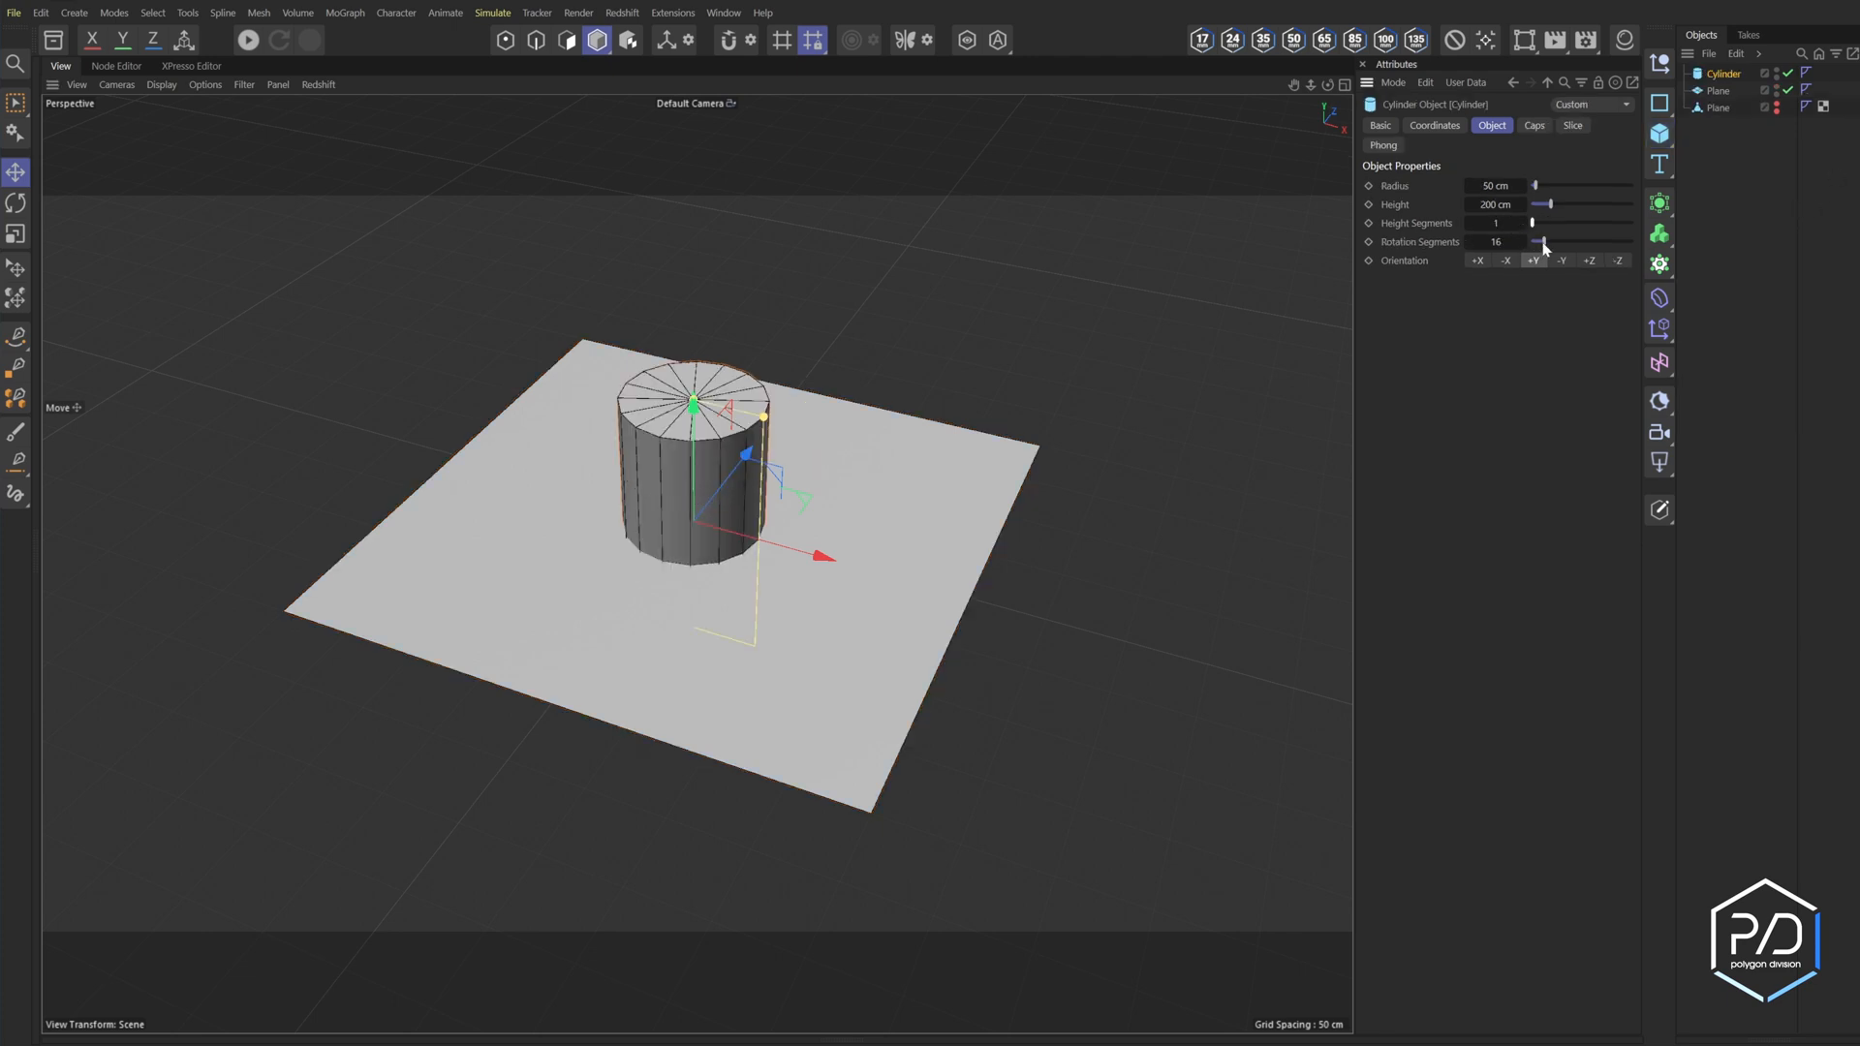
pyautogui.click(1494, 187)
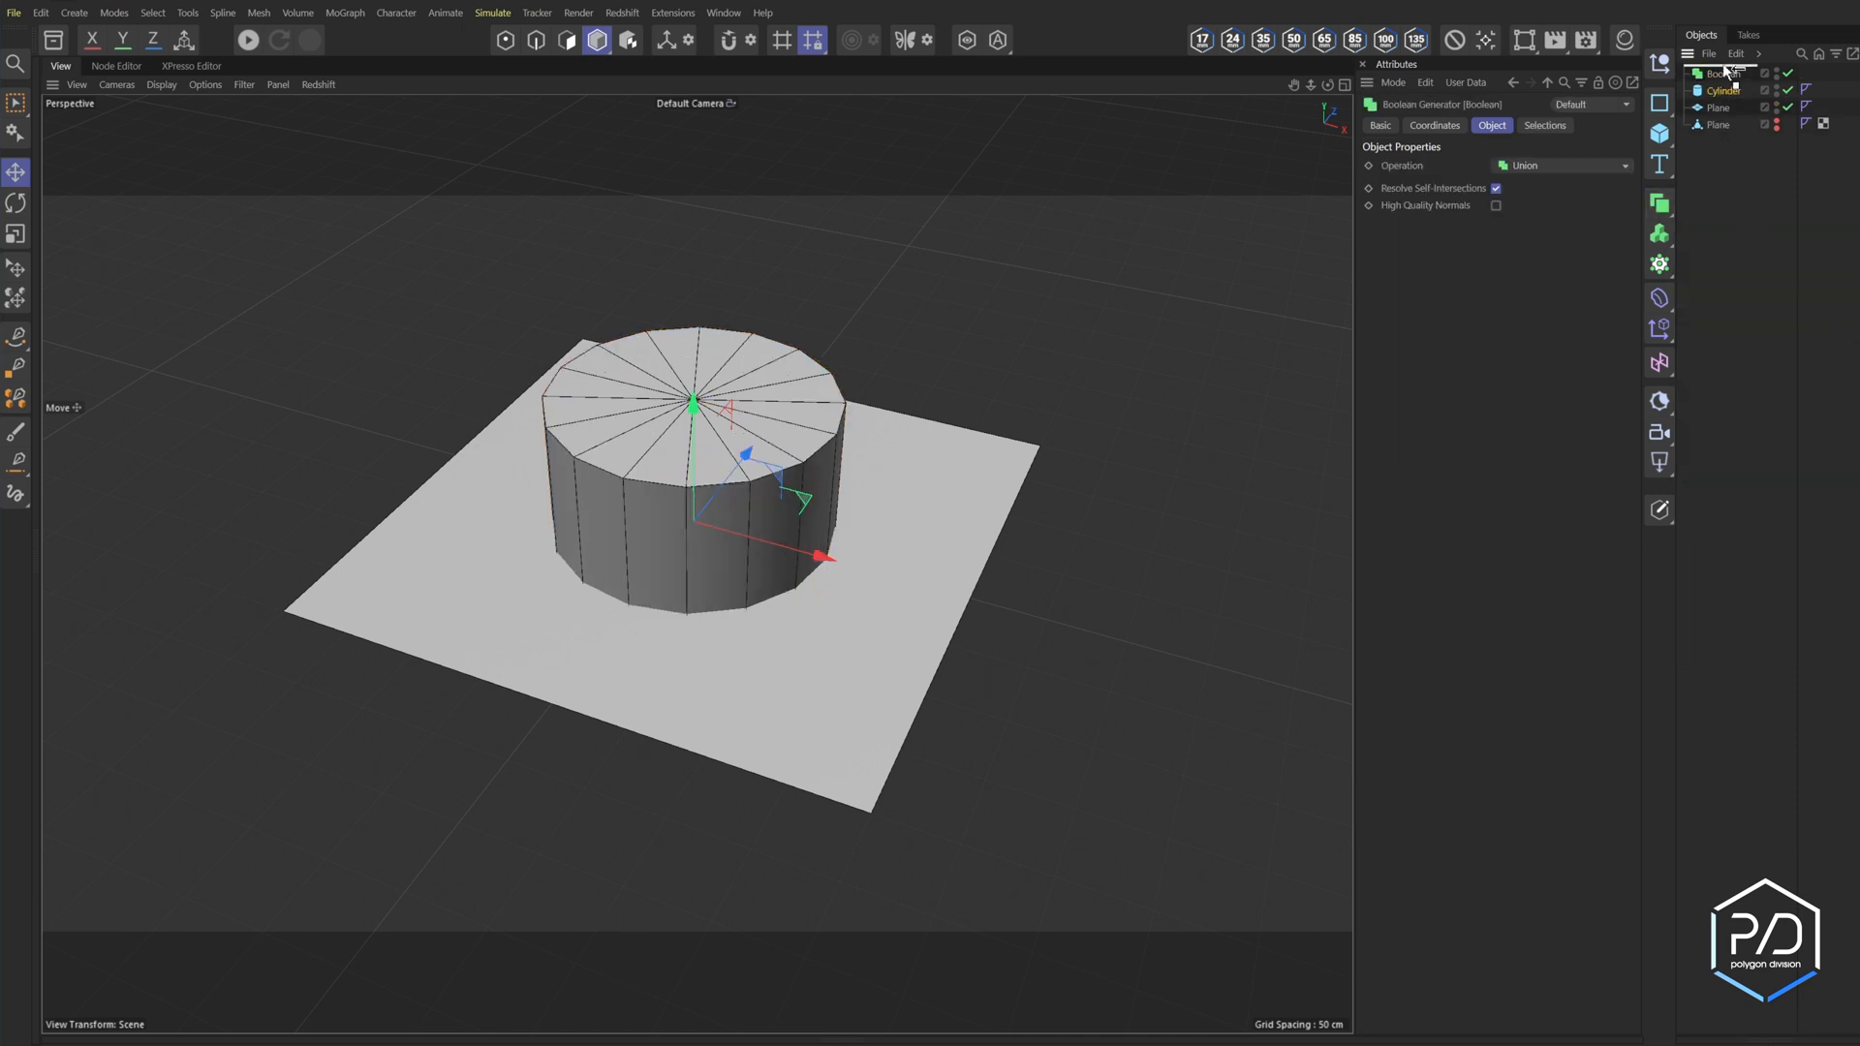
# - Put the Plane above the Cylinder inside the Boolean and set its Operation to Without
pyautogui.click(1717, 73)
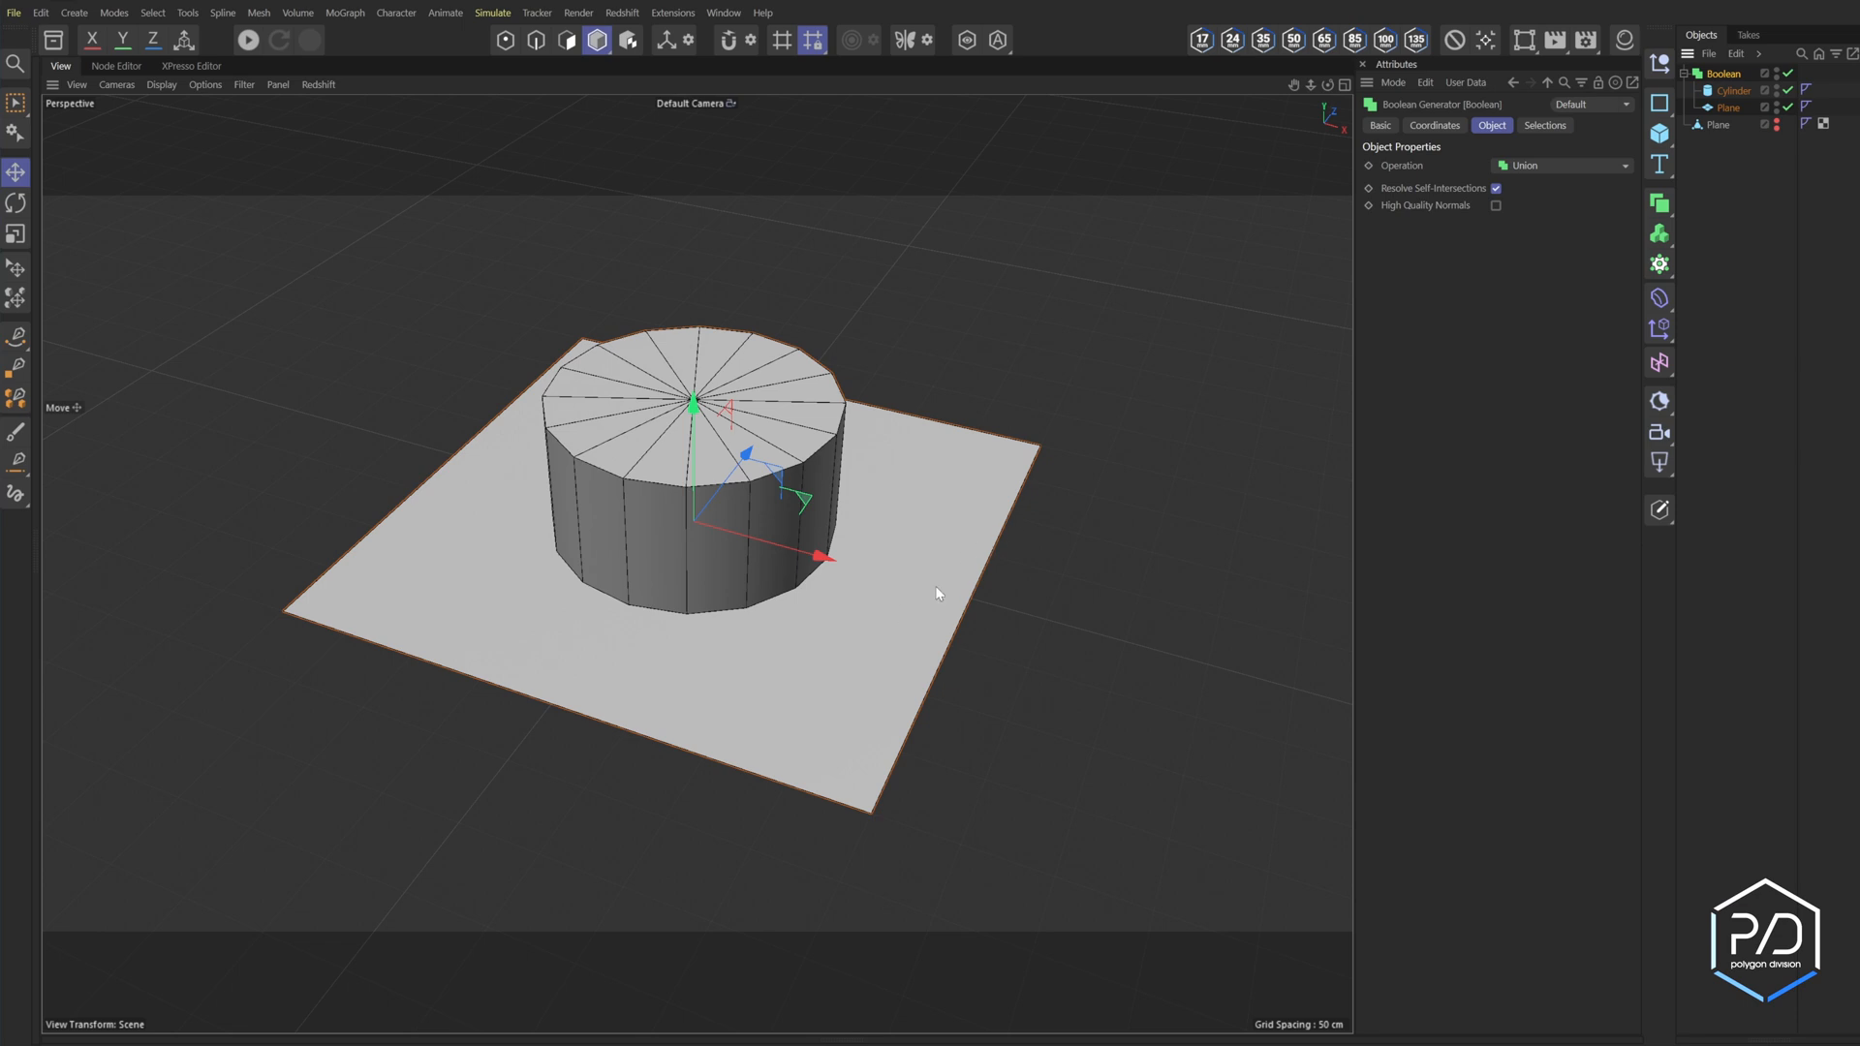
pyautogui.click(1562, 165)
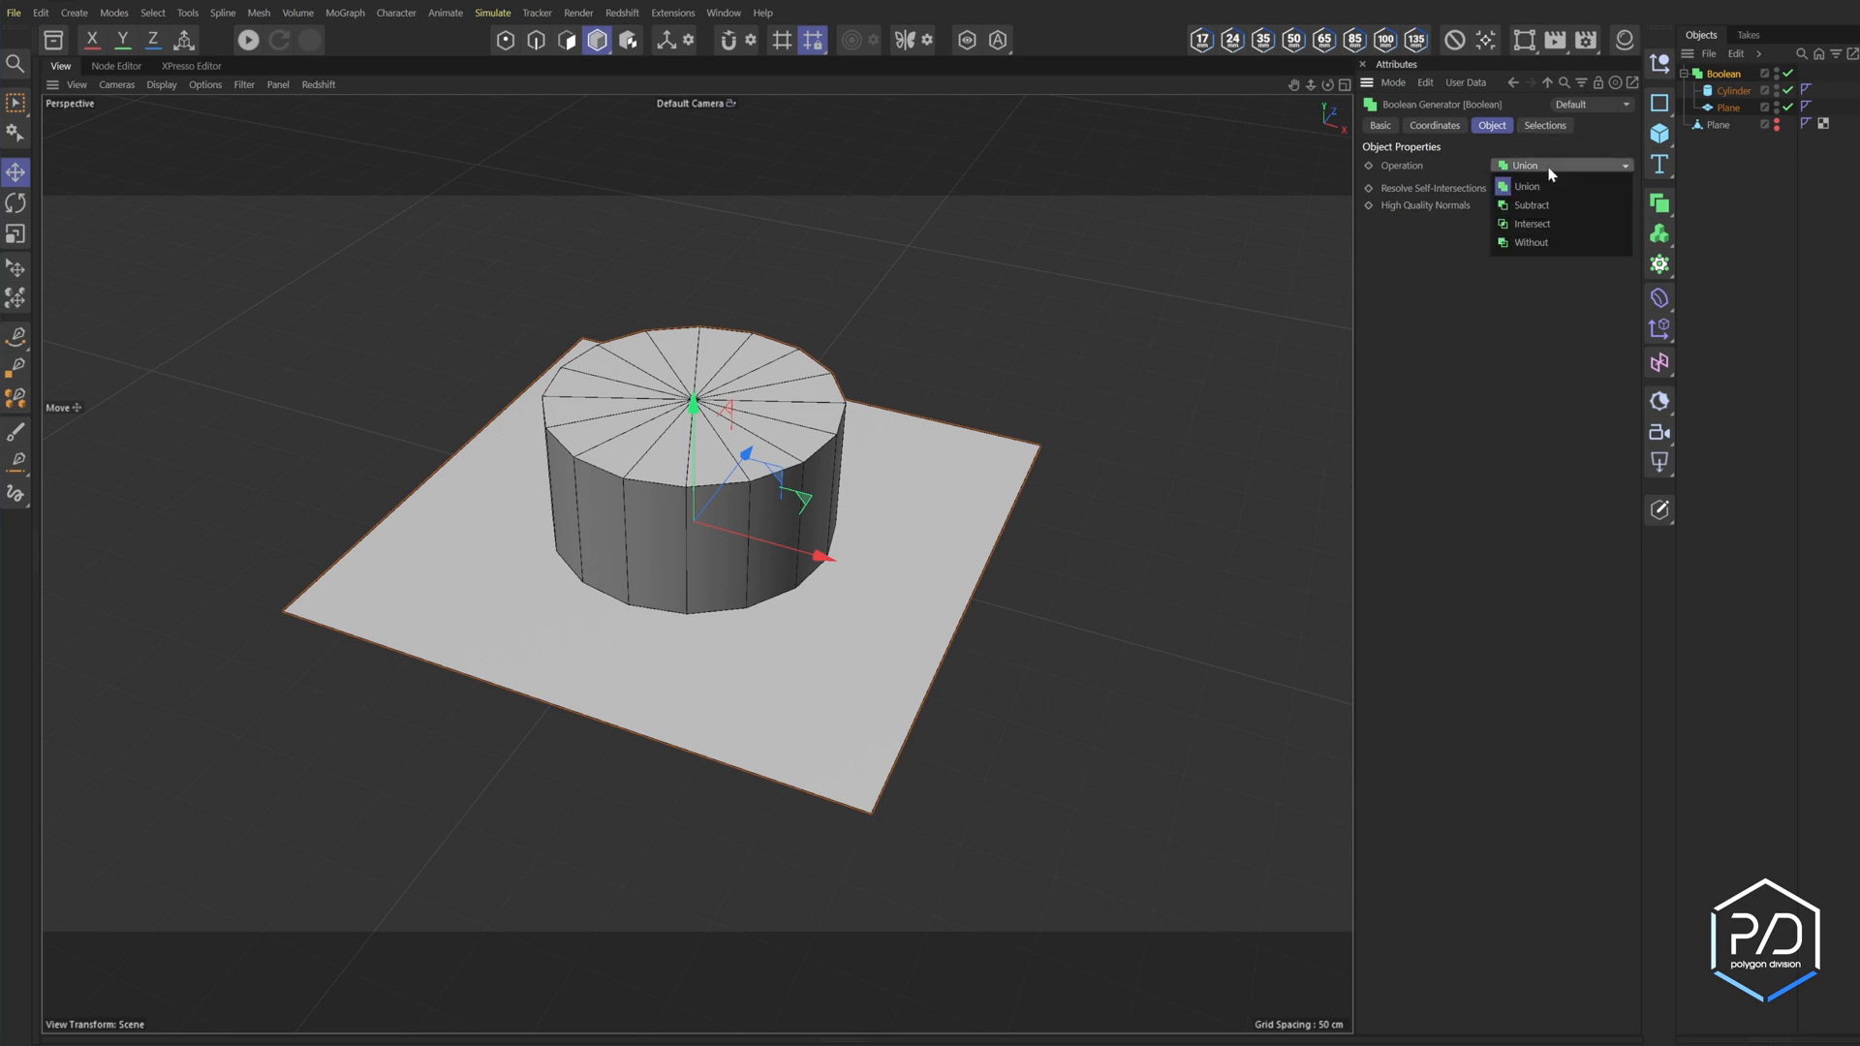
pyautogui.click(1533, 243)
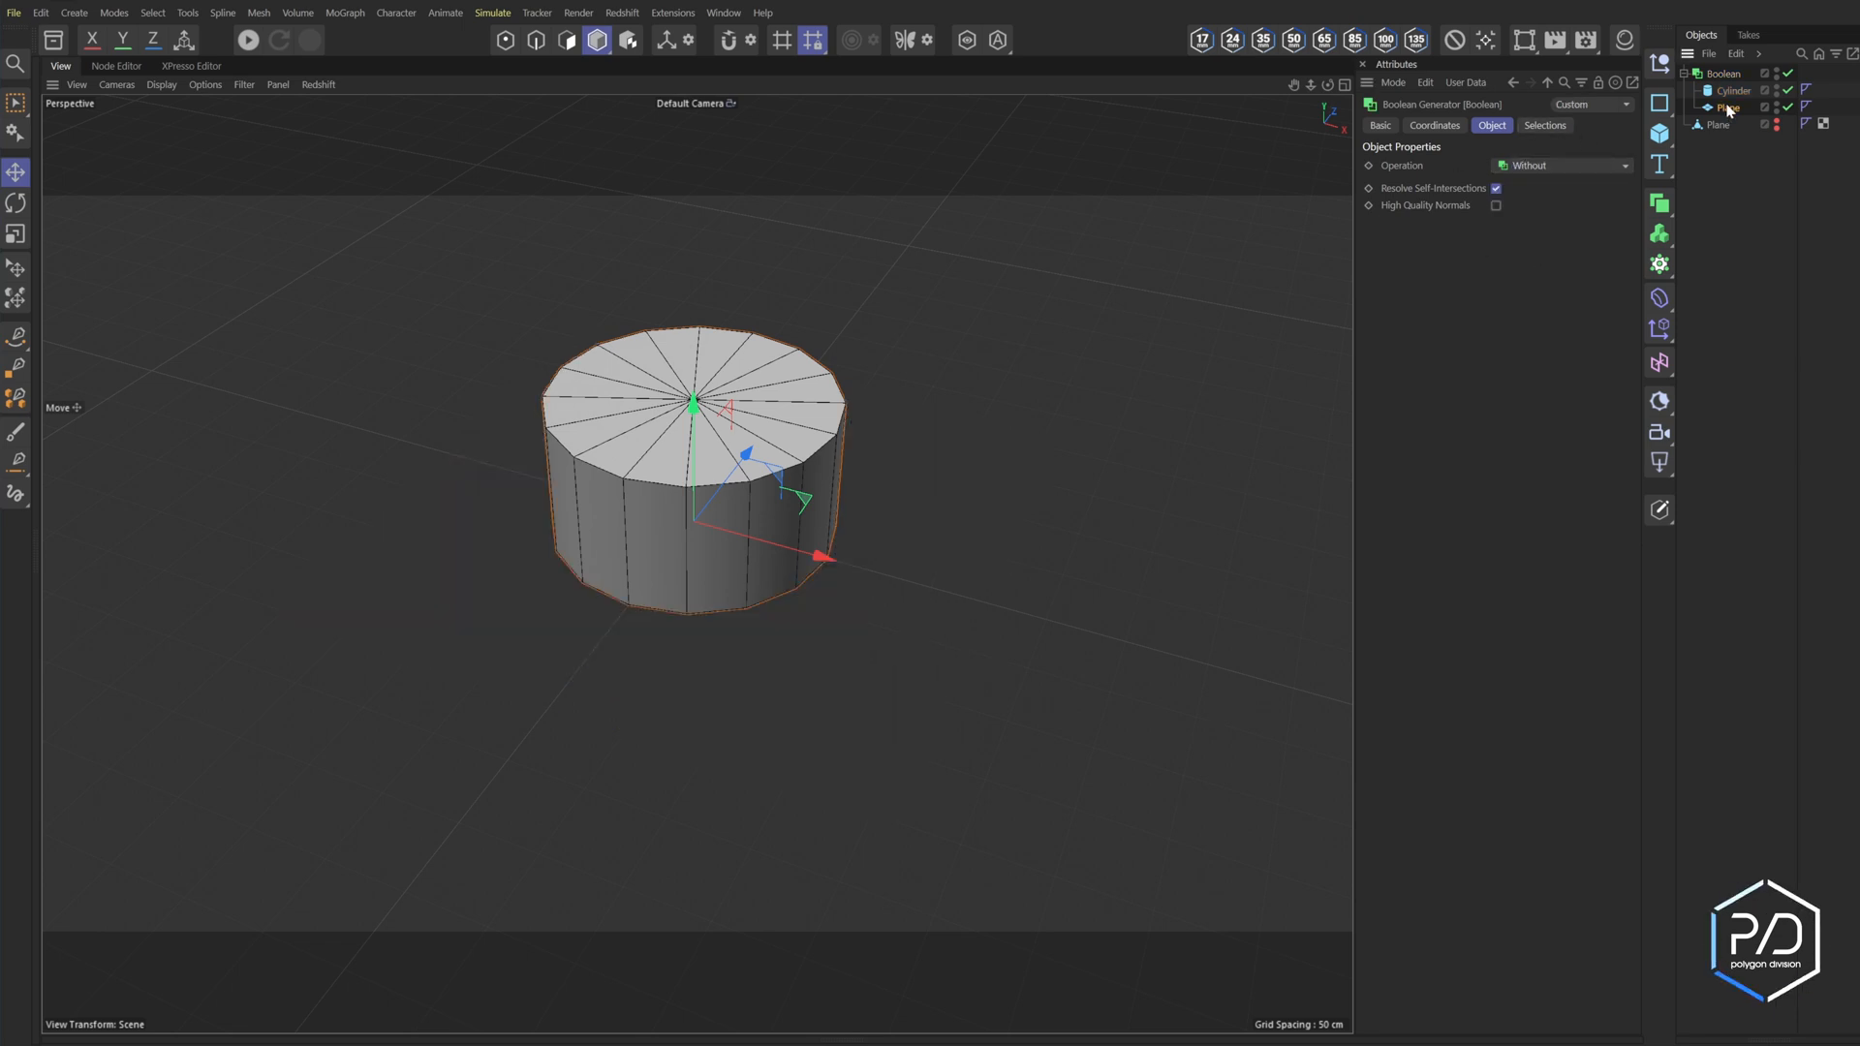
pyautogui.click(1725, 106)
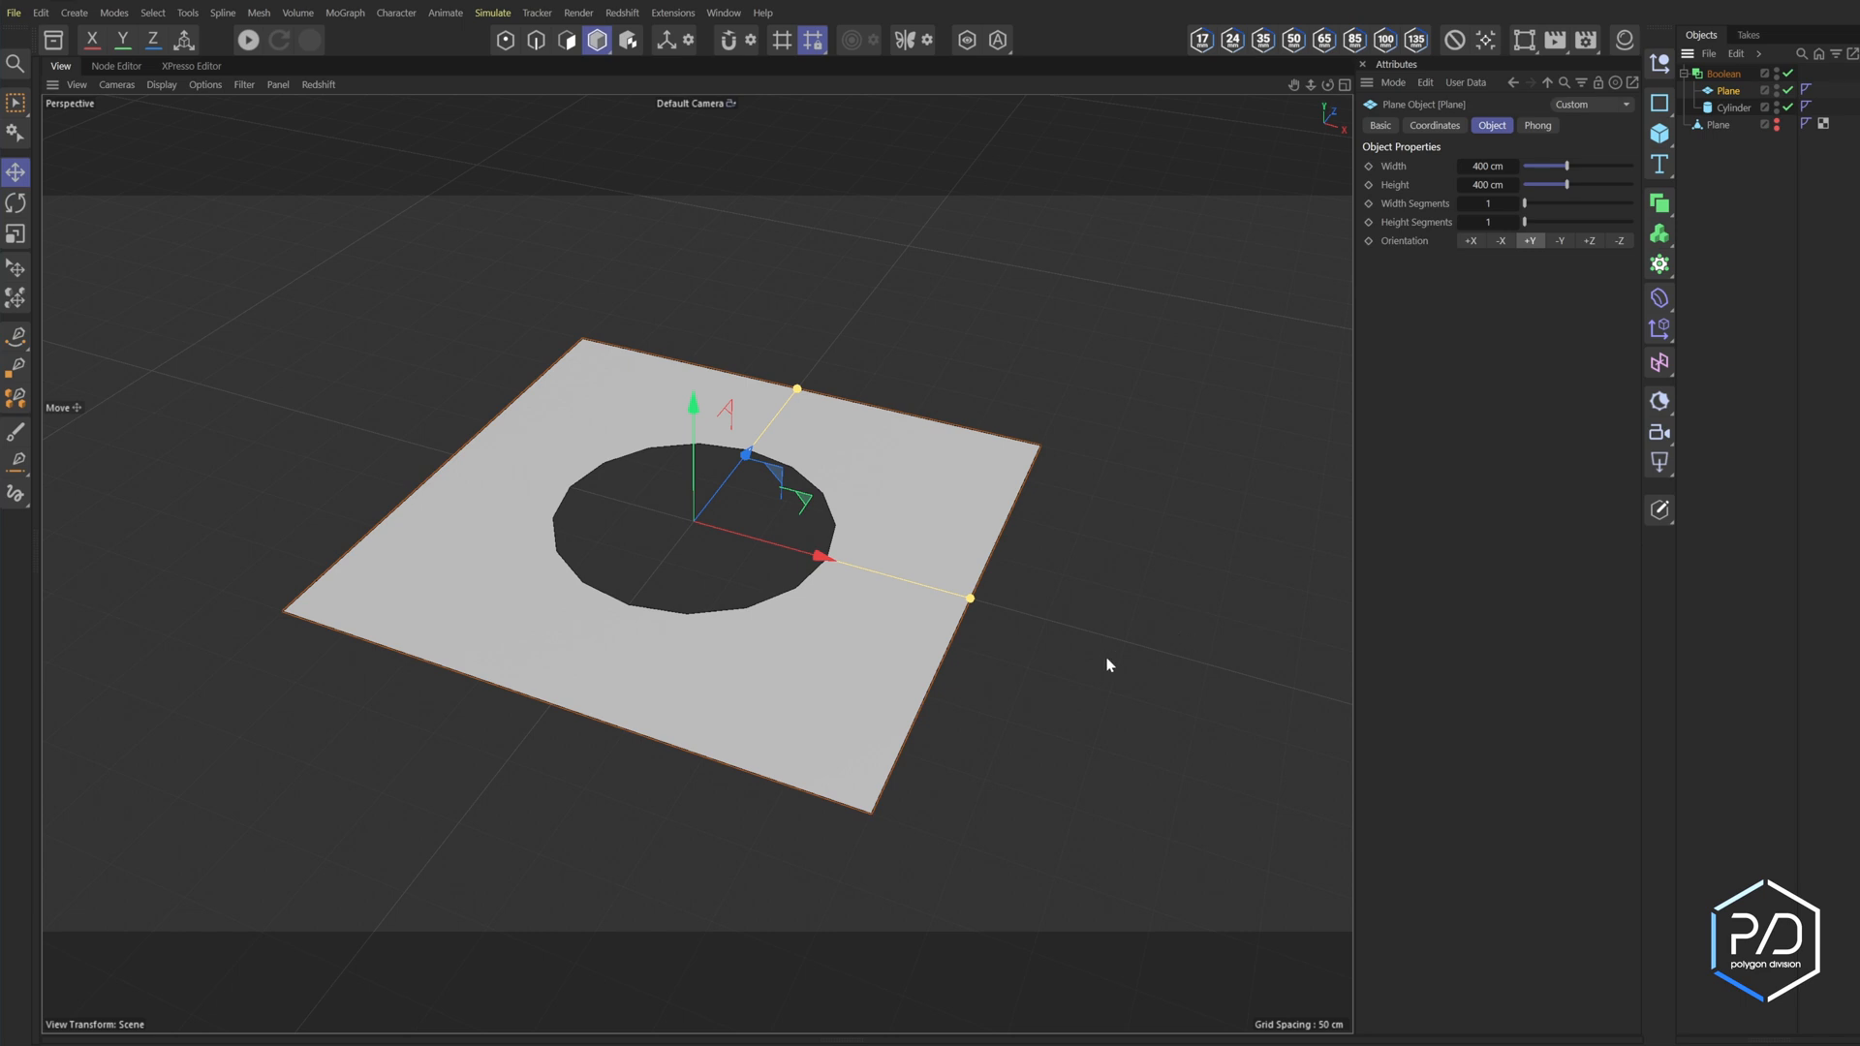
pyautogui.moveTo(1000, 682)
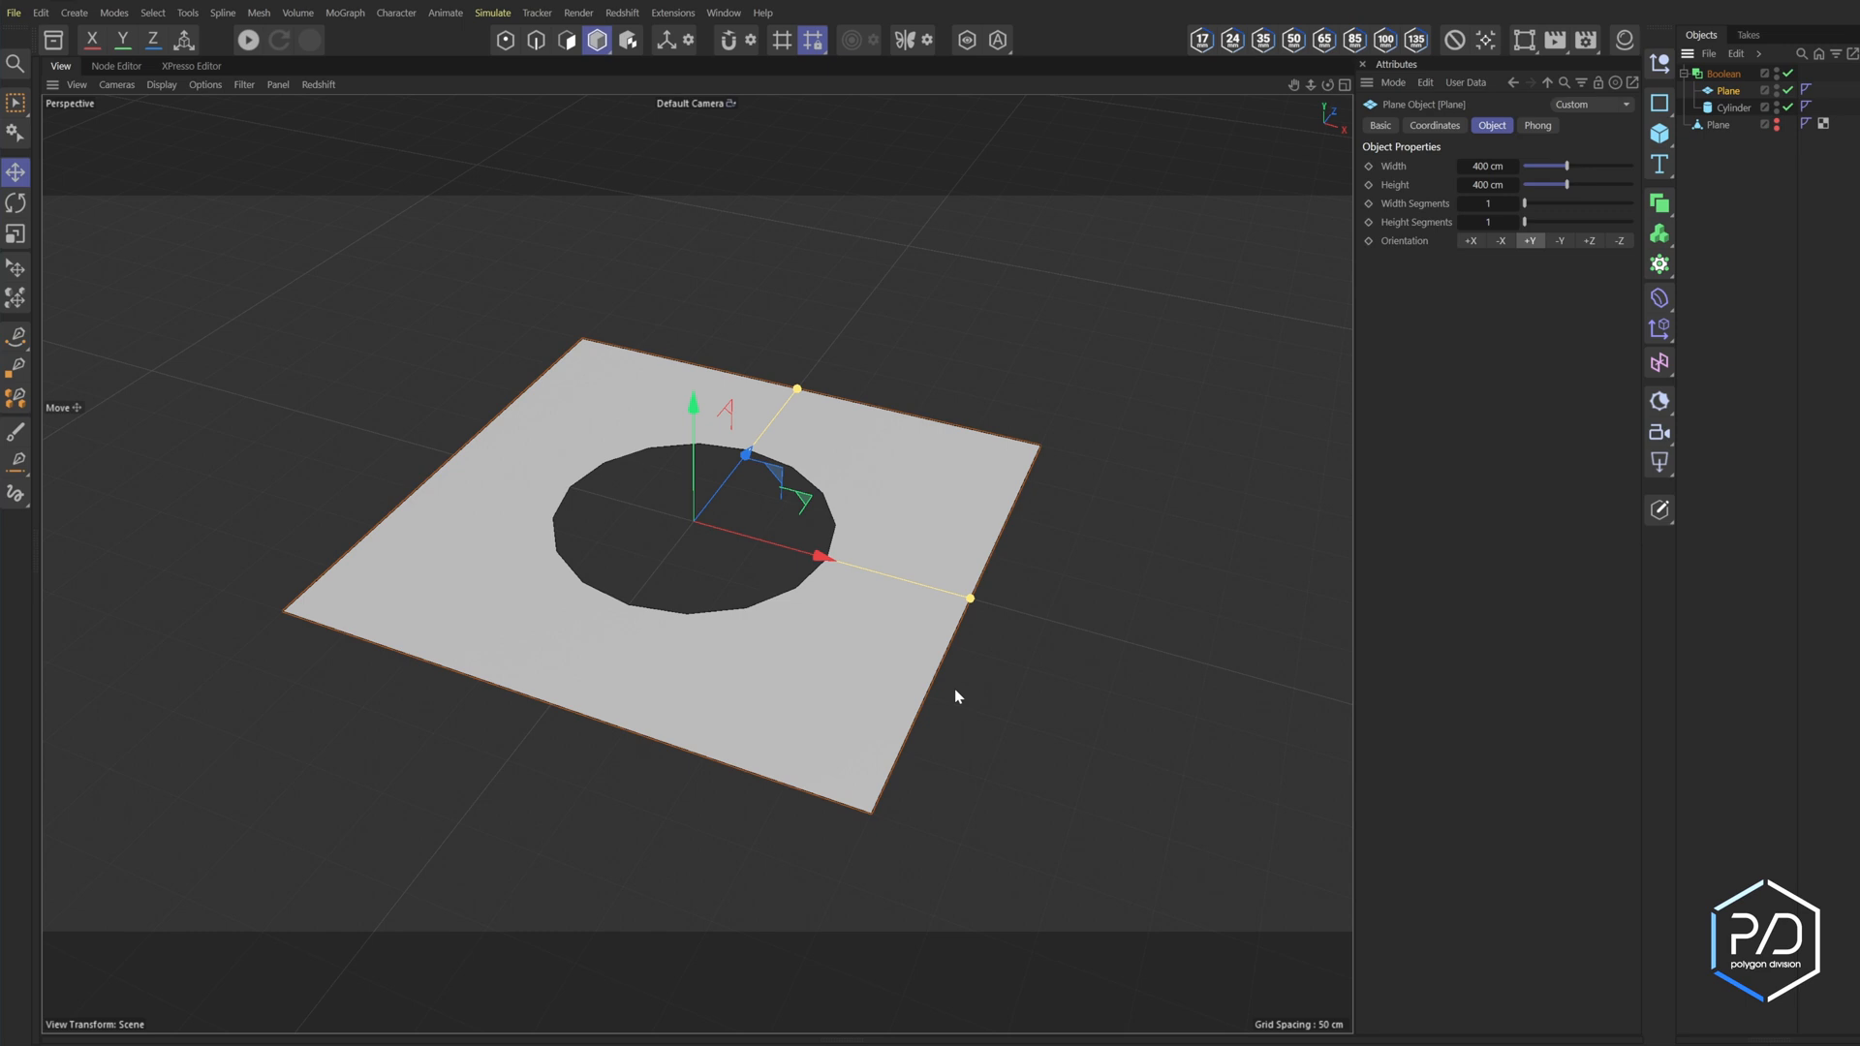
pyautogui.moveTo(971, 661)
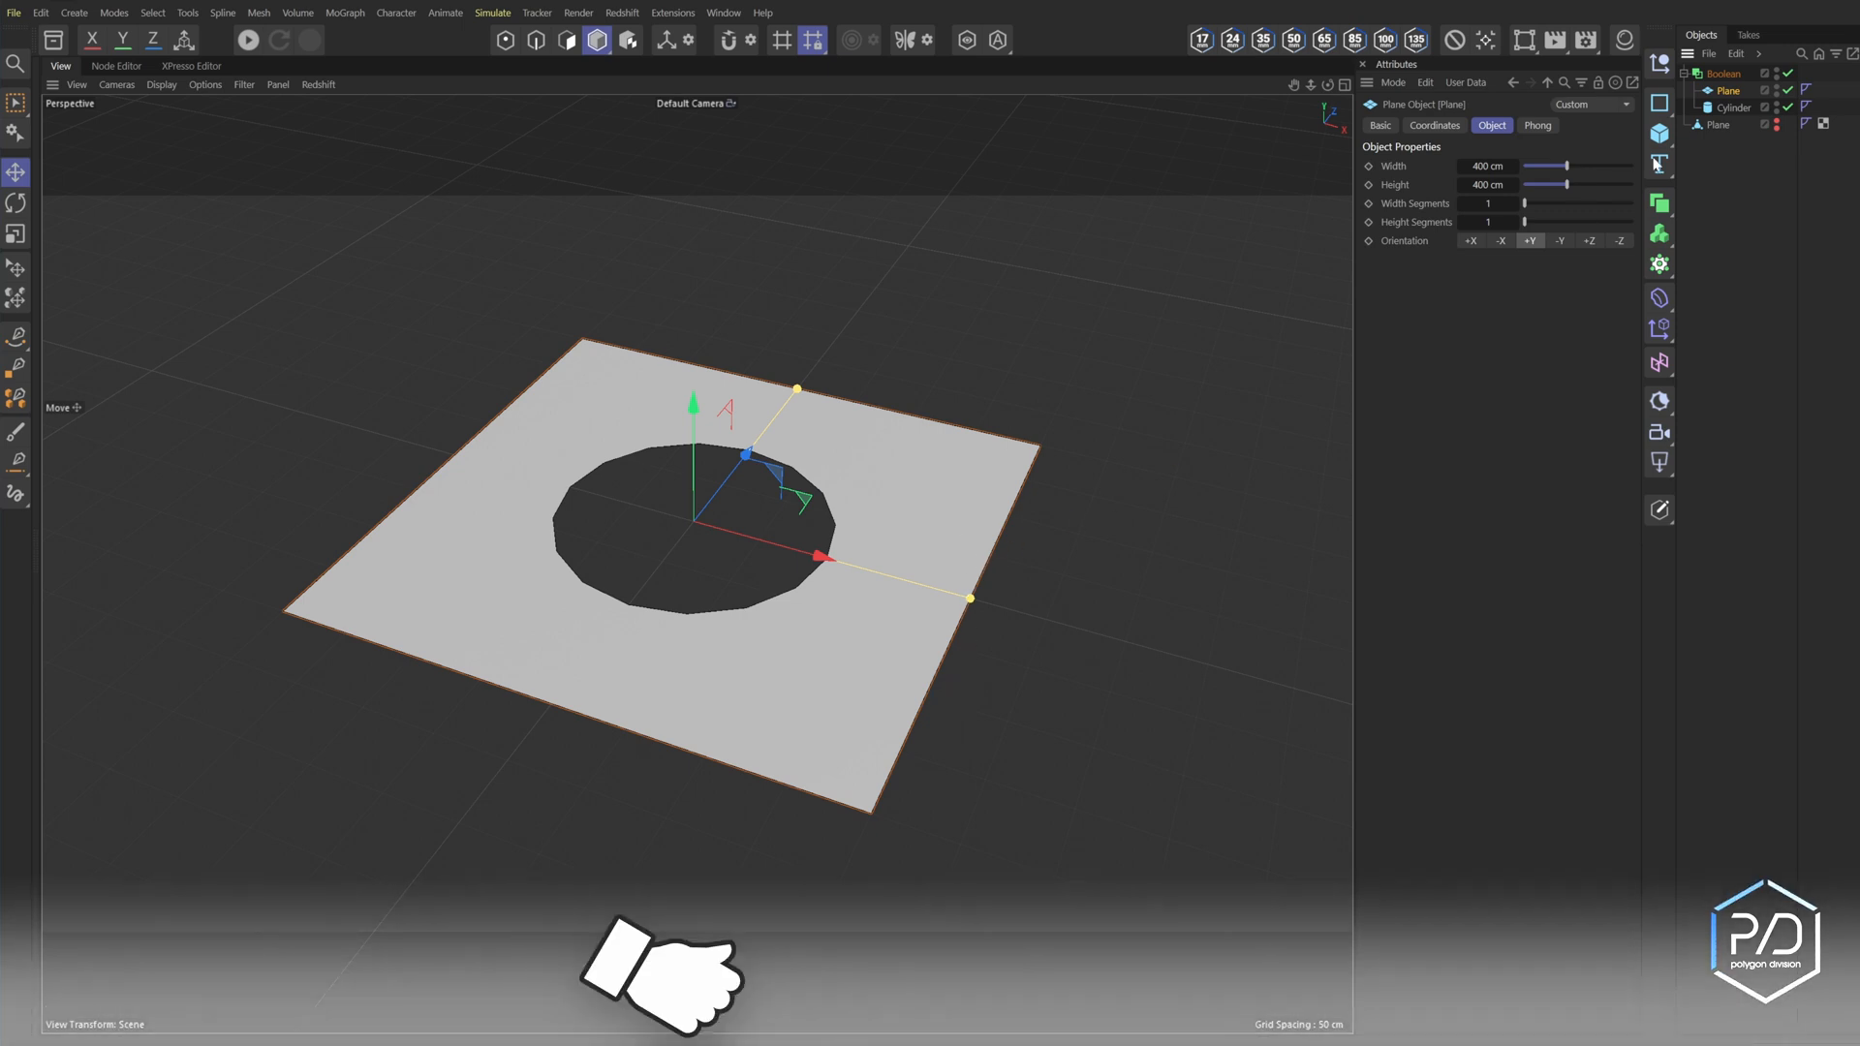
# - Delete the Boolean with its cylinder and unhide the remaining polygon Plane
pyautogui.click(1732, 108)
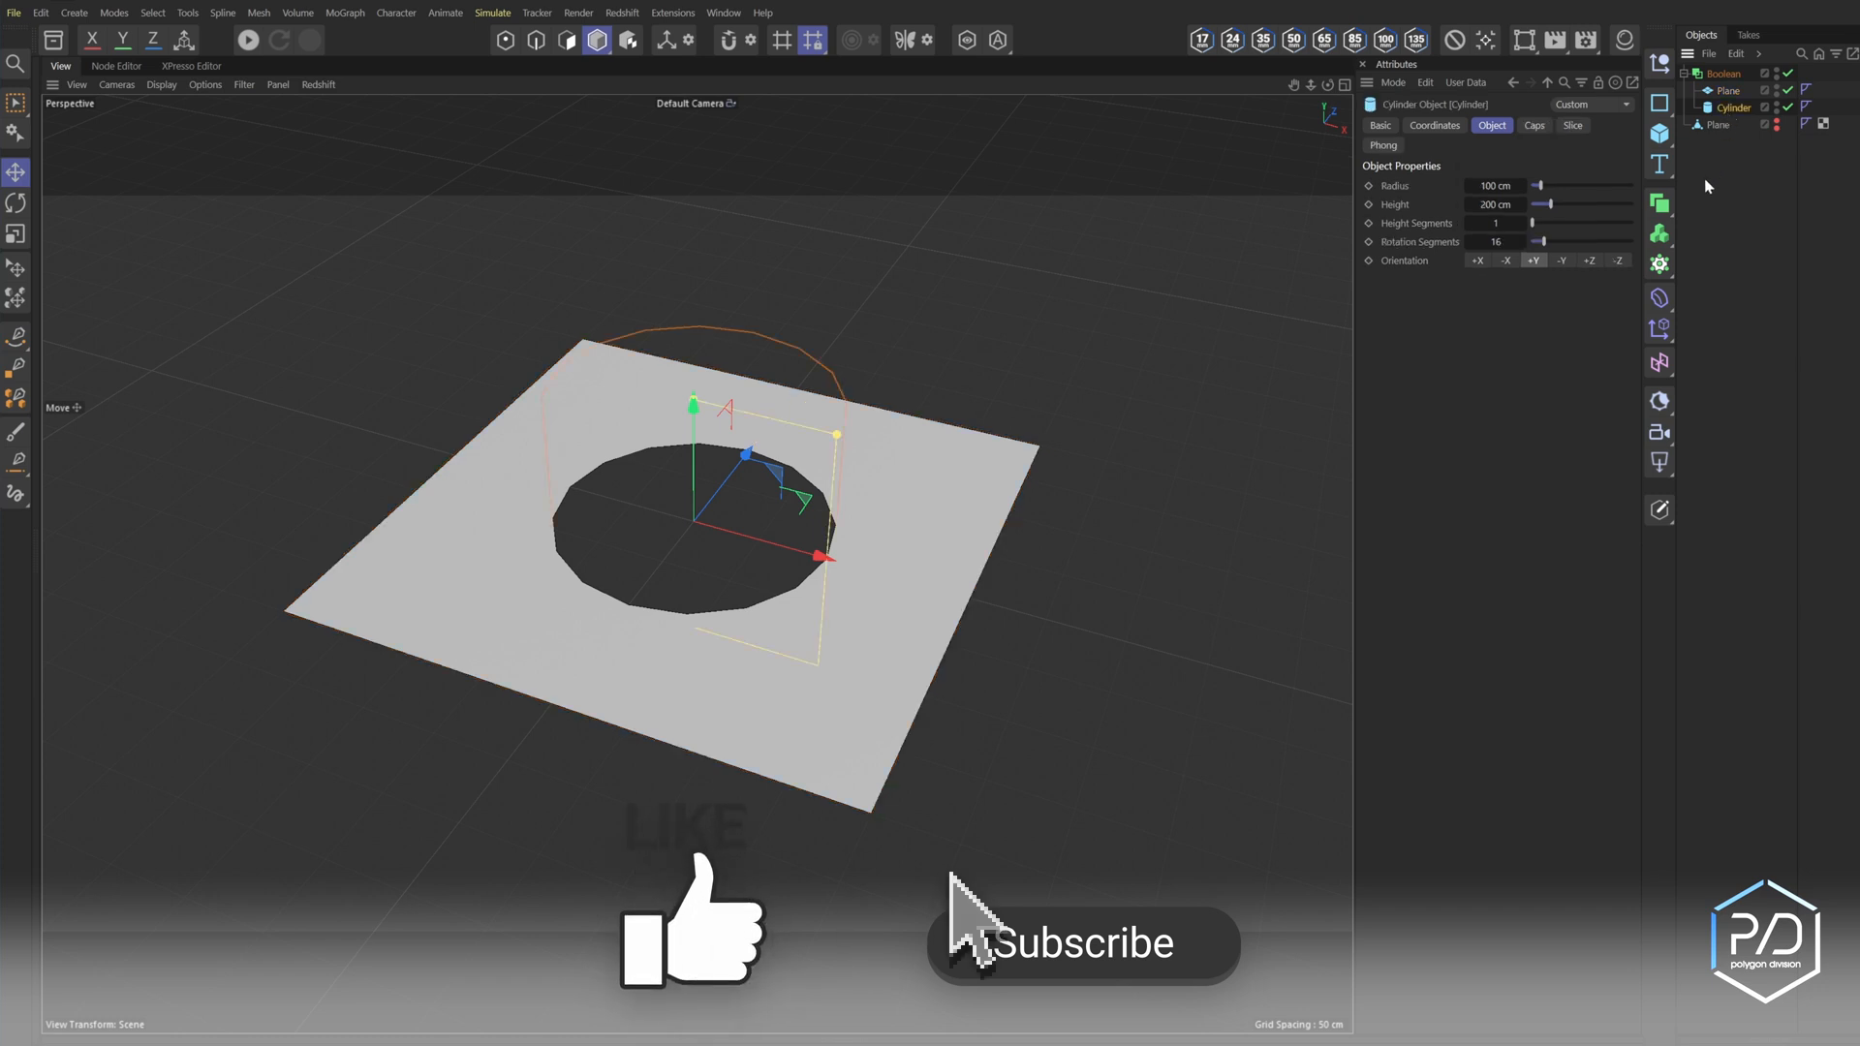
pyautogui.click(1713, 76)
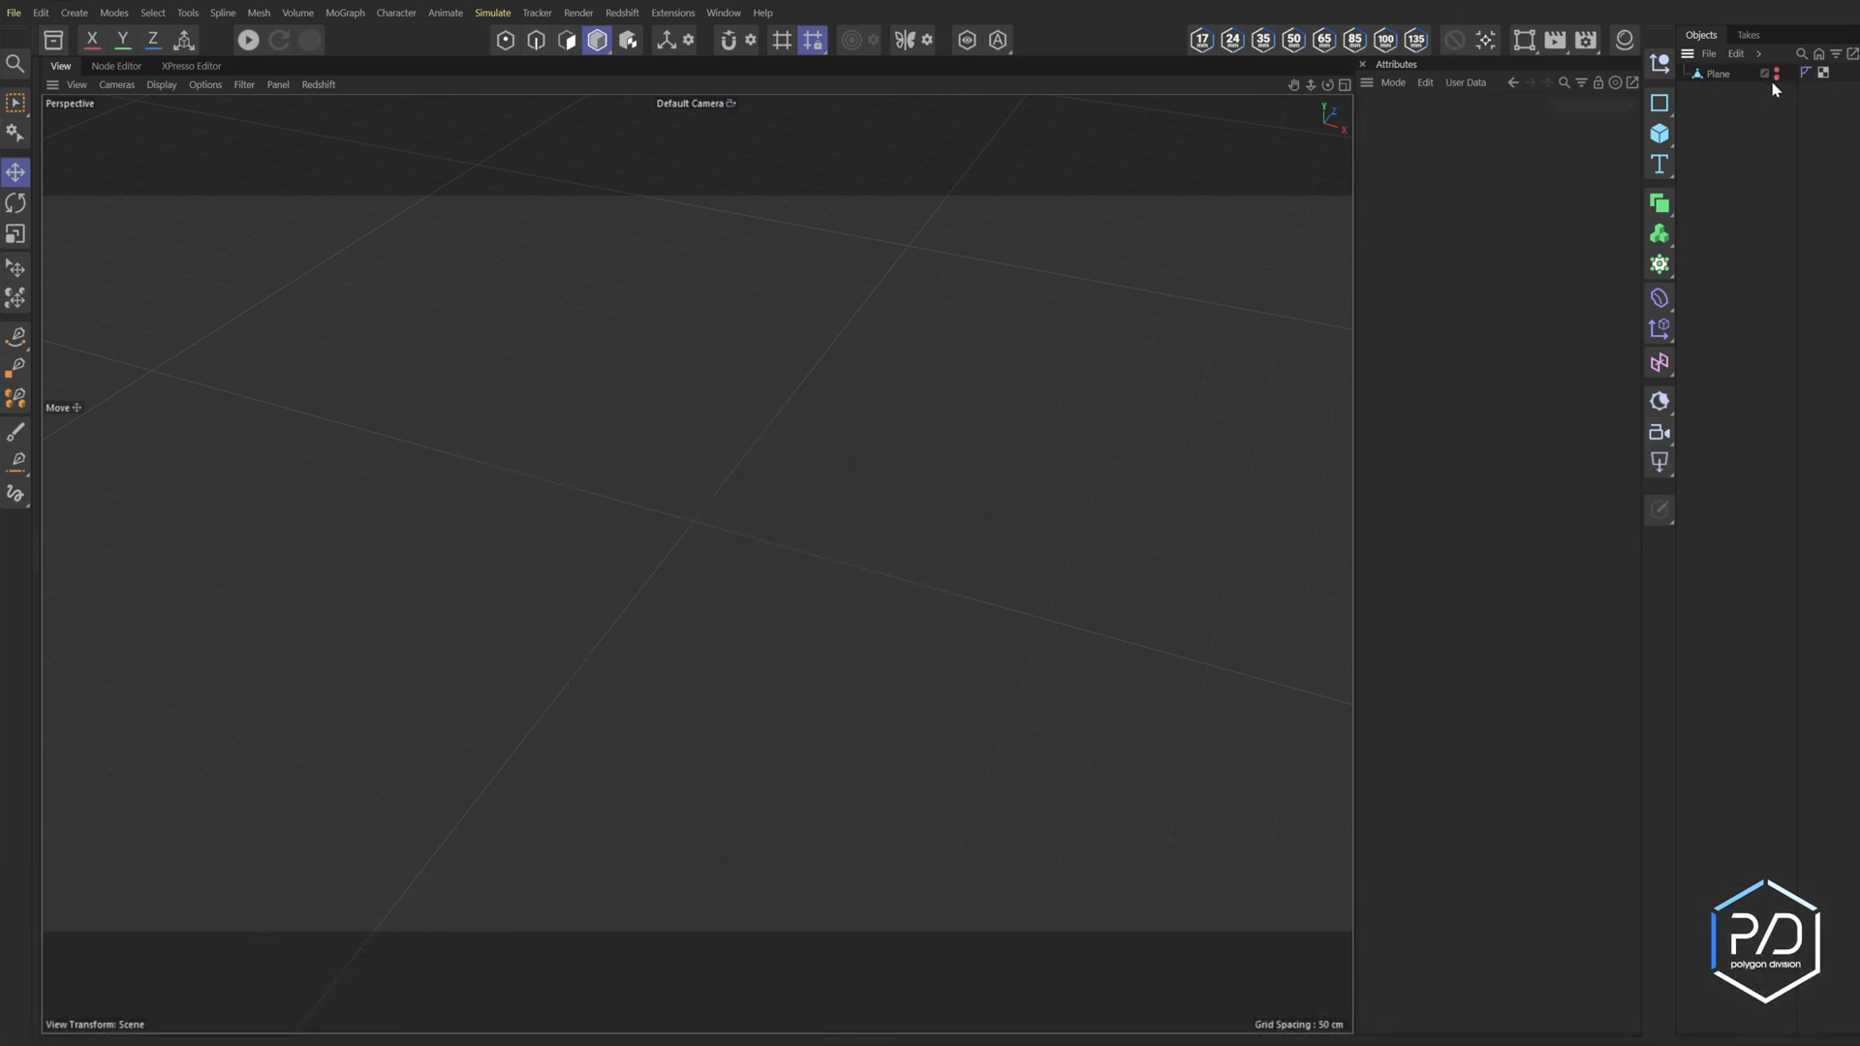
pyautogui.click(1775, 74)
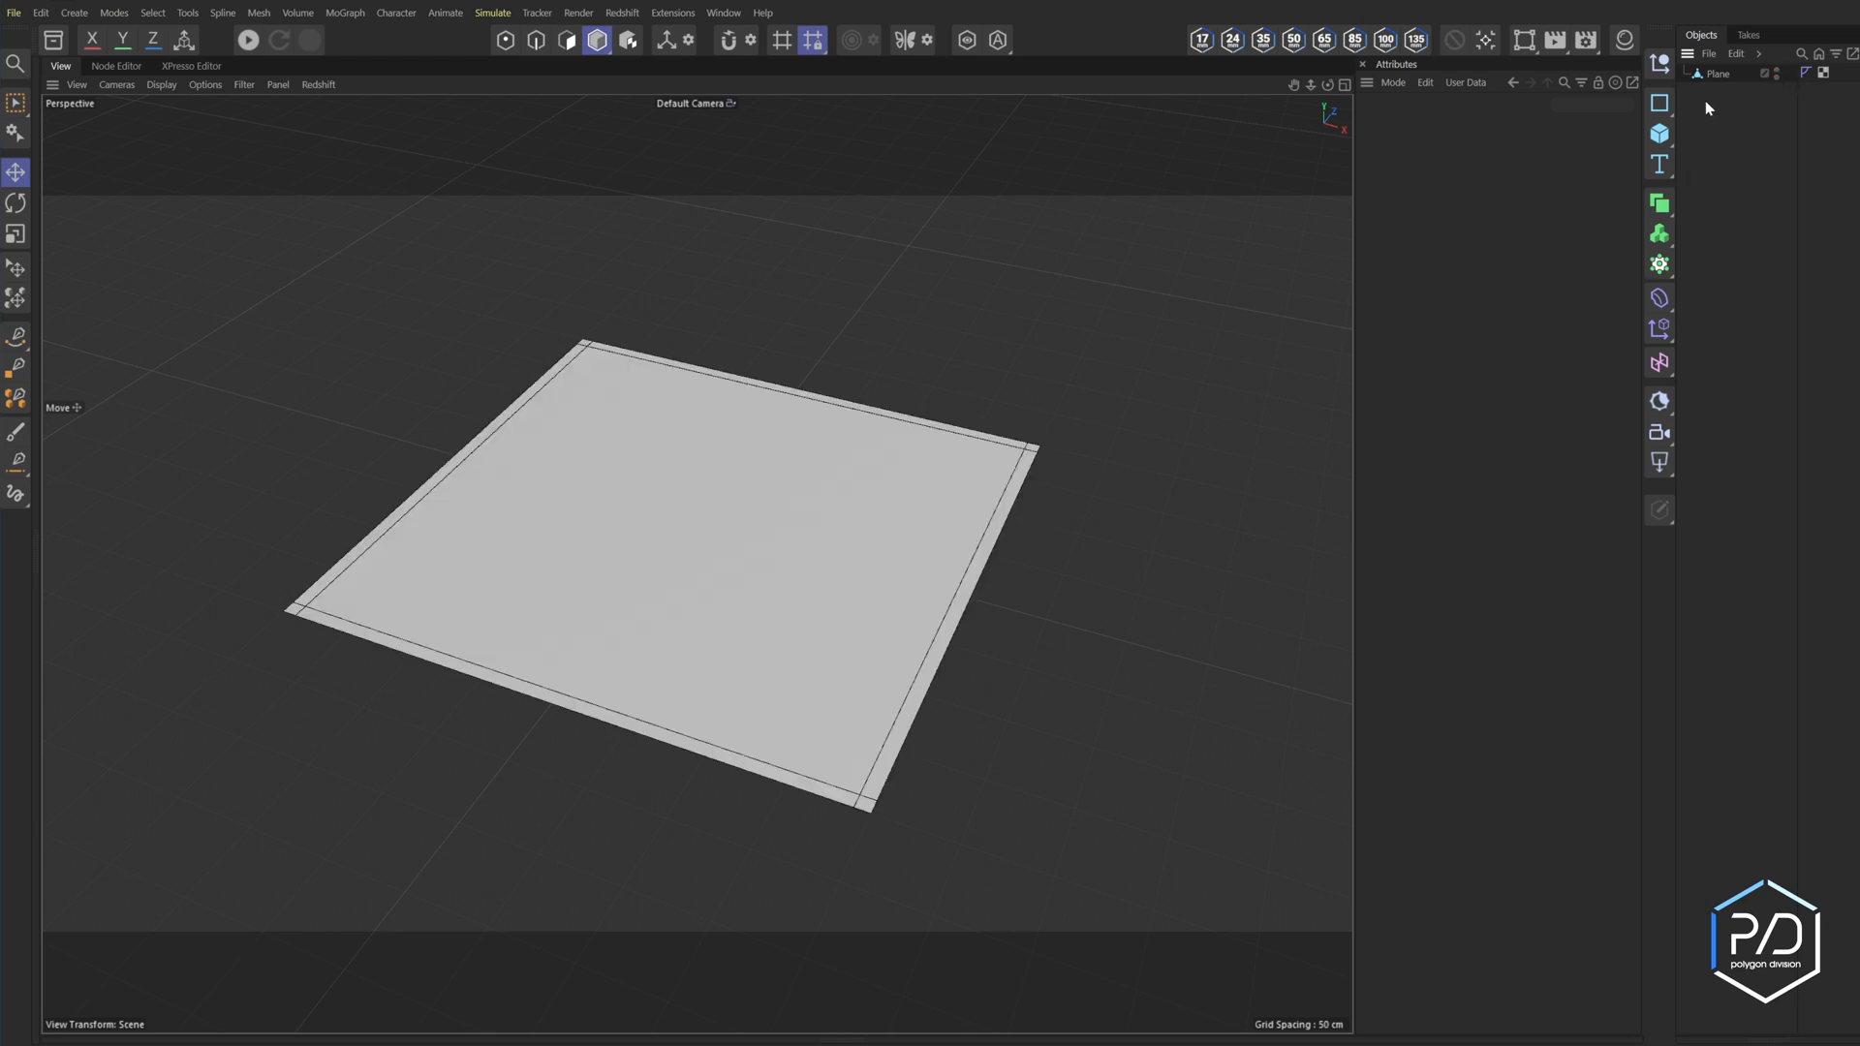
pyautogui.click(1717, 74)
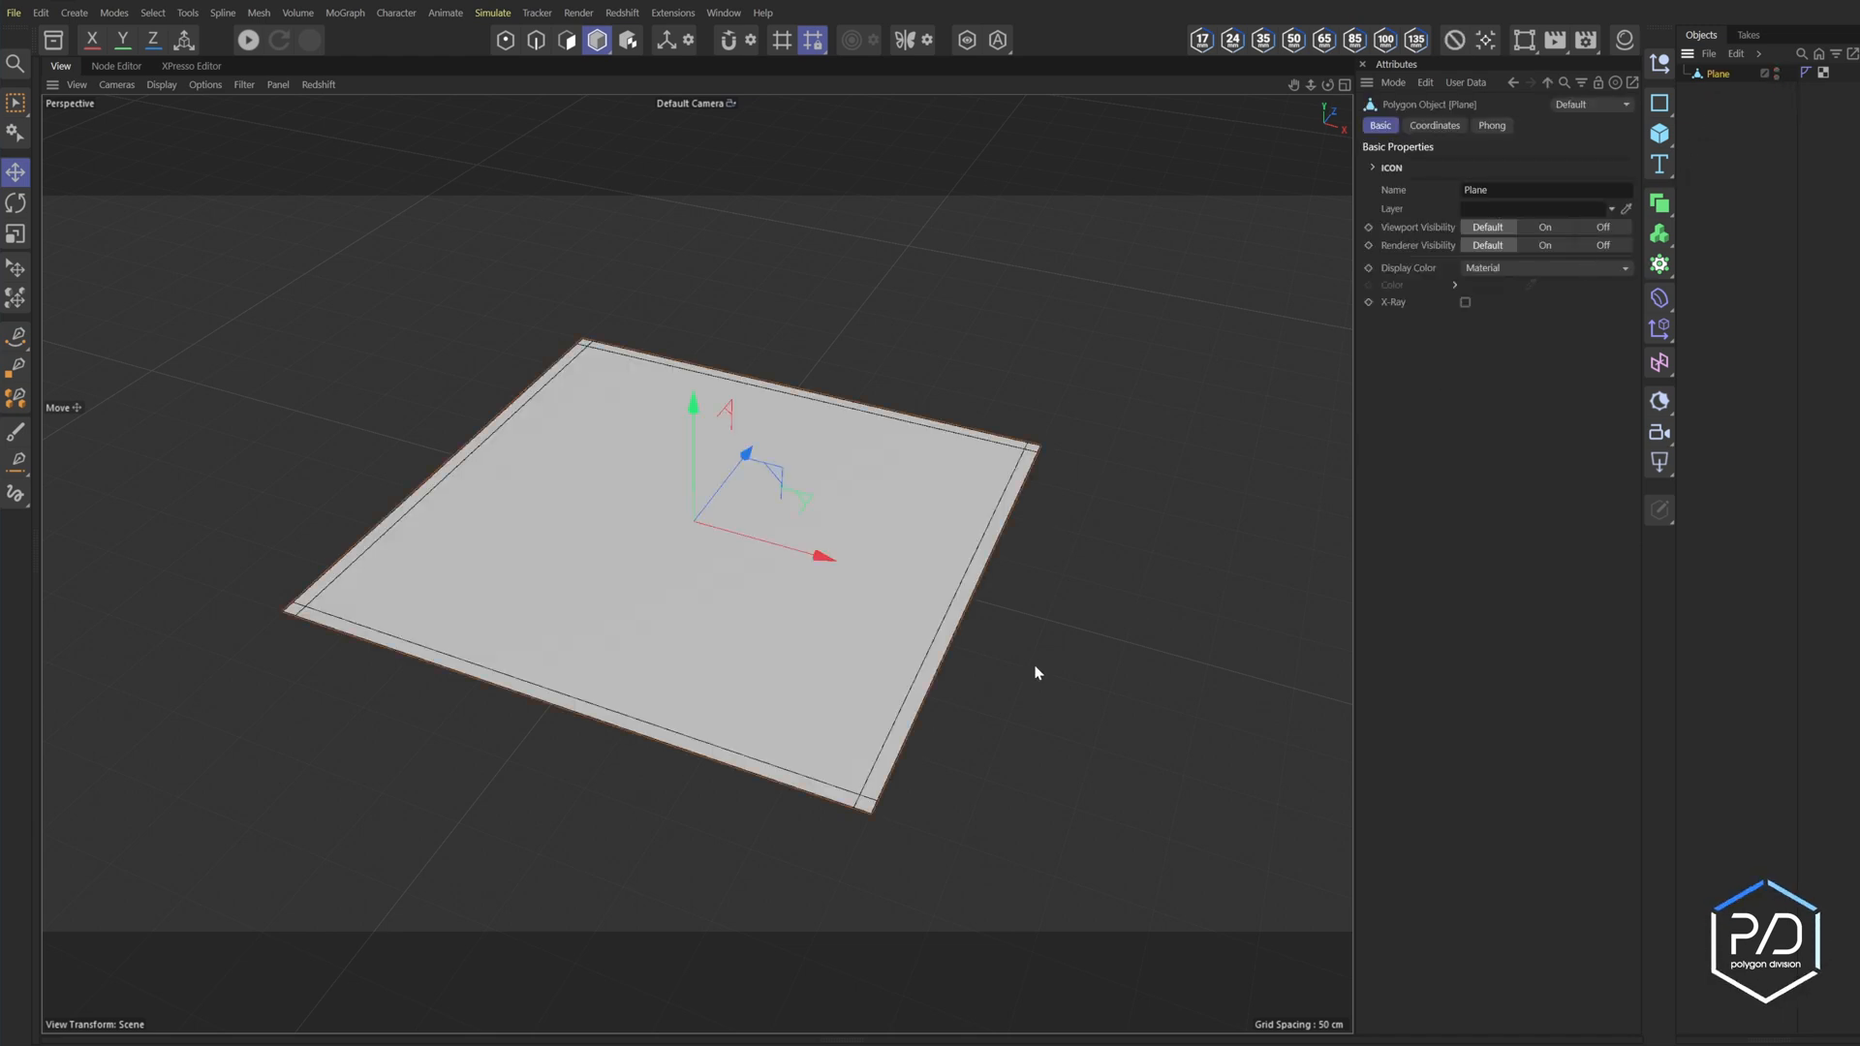
pyautogui.moveTo(763, 157)
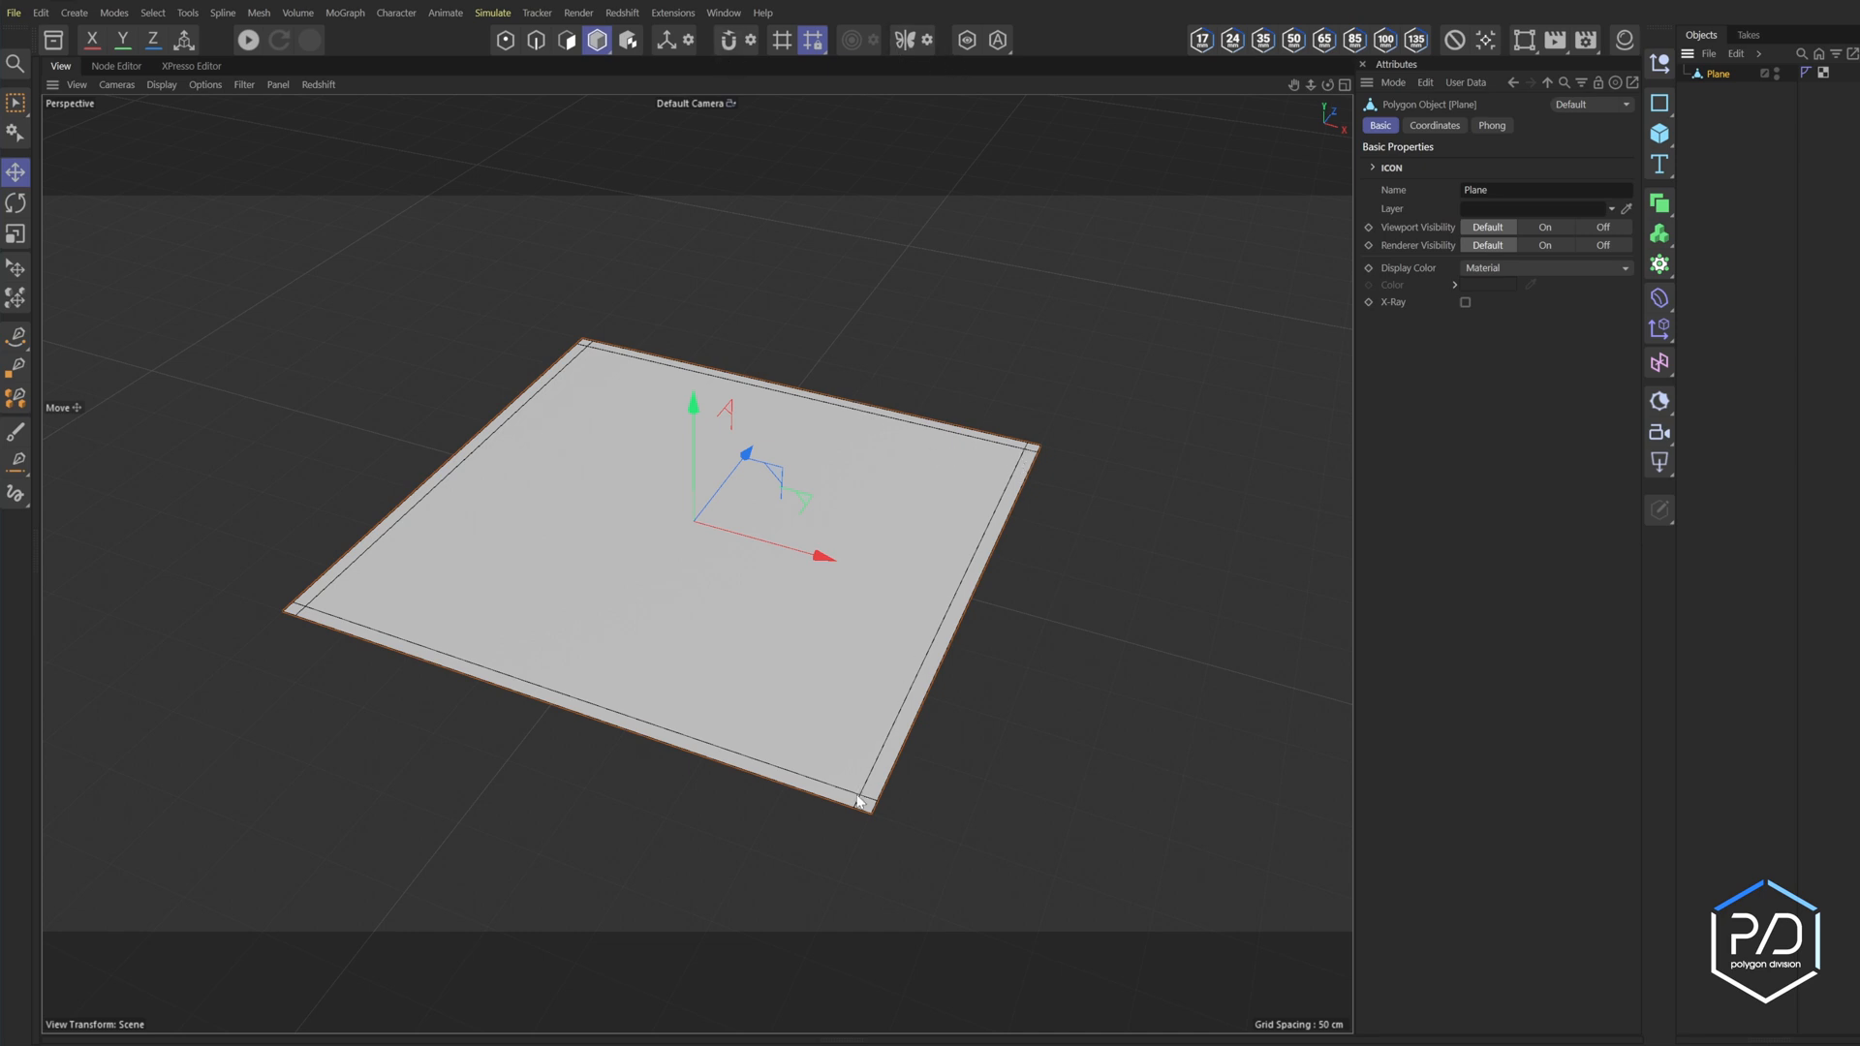
pyautogui.moveTo(984, 450)
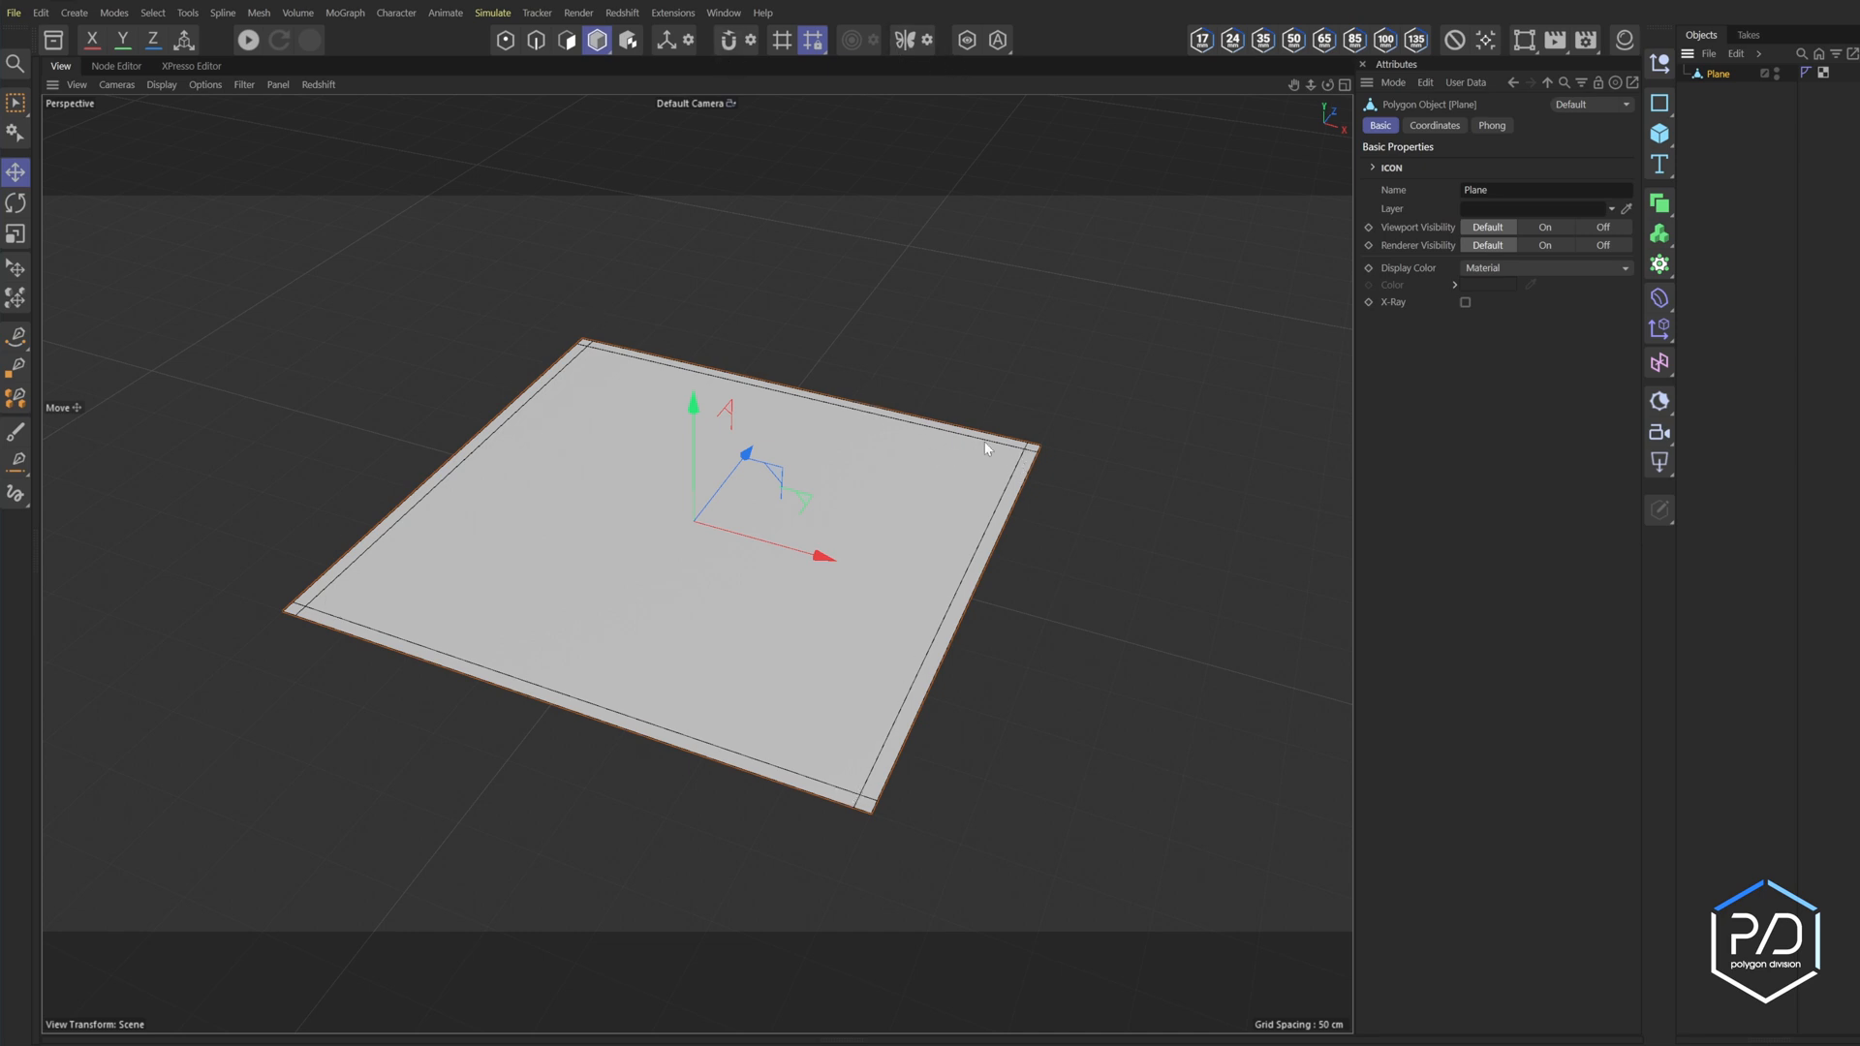
pyautogui.moveTo(942, 699)
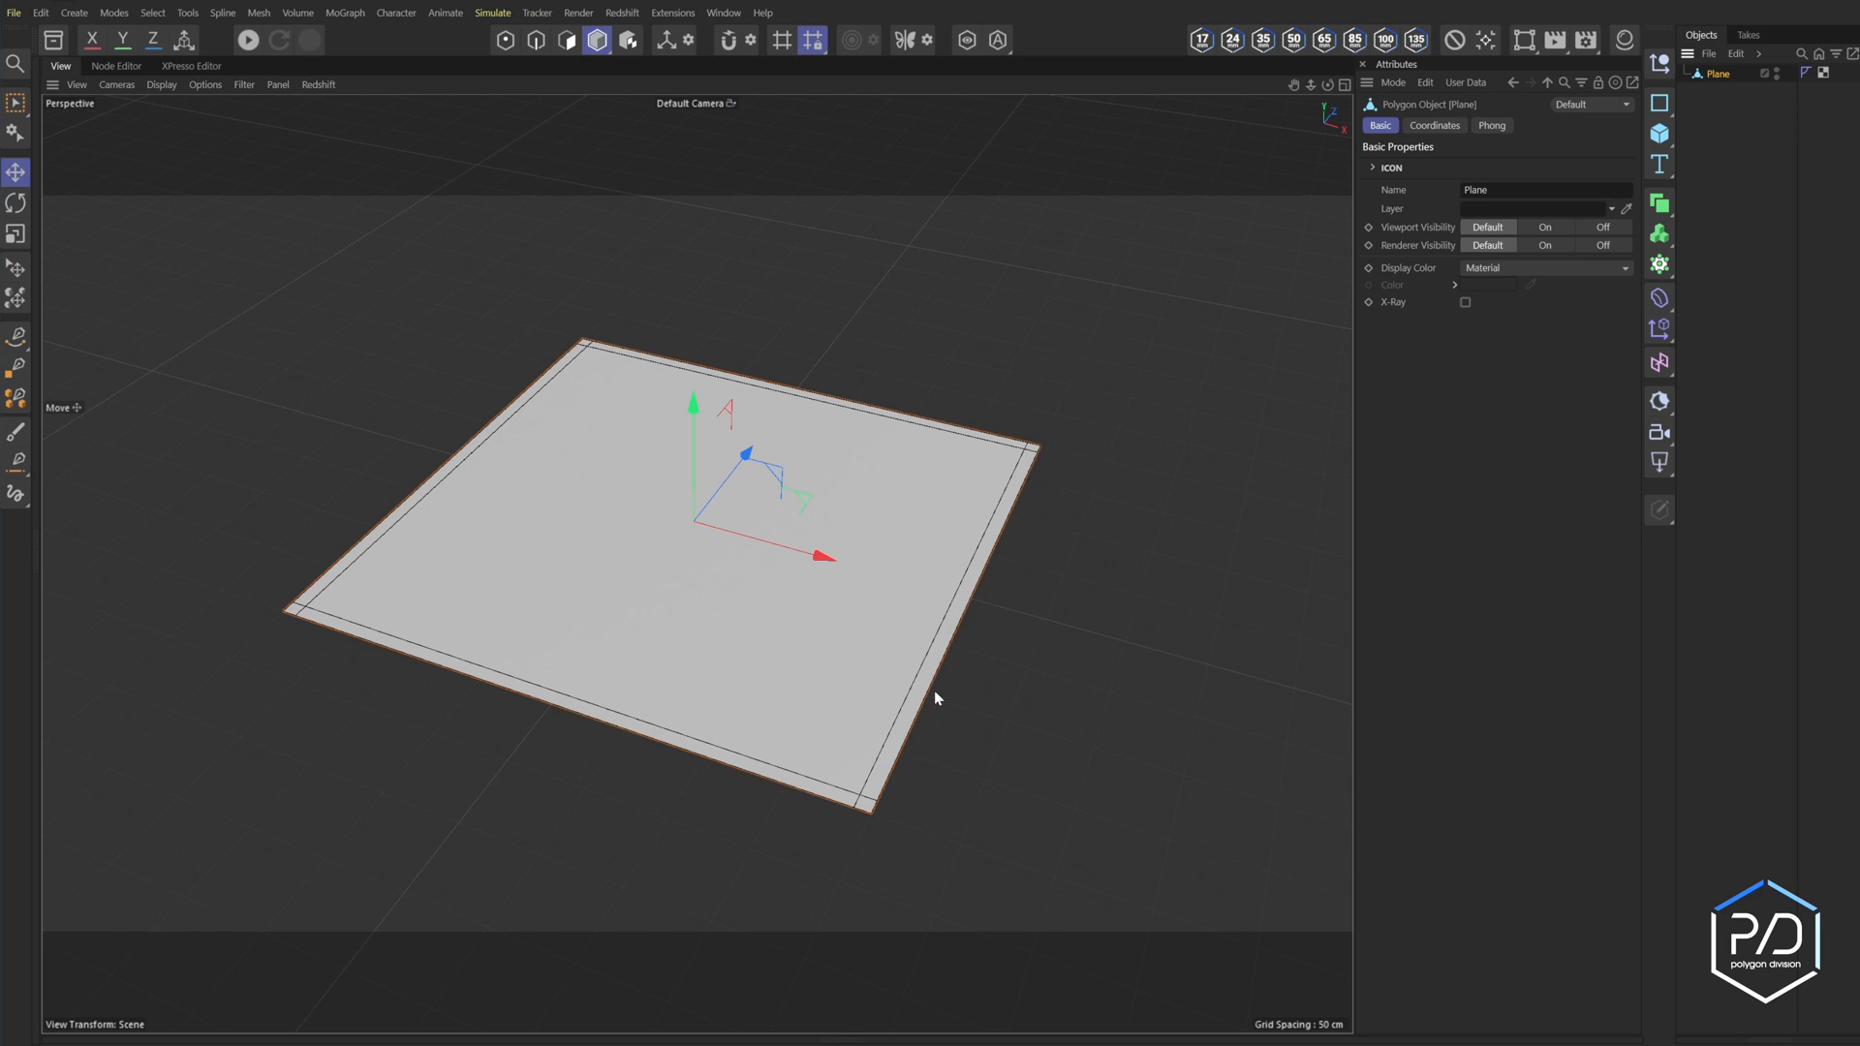
pyautogui.moveTo(872, 826)
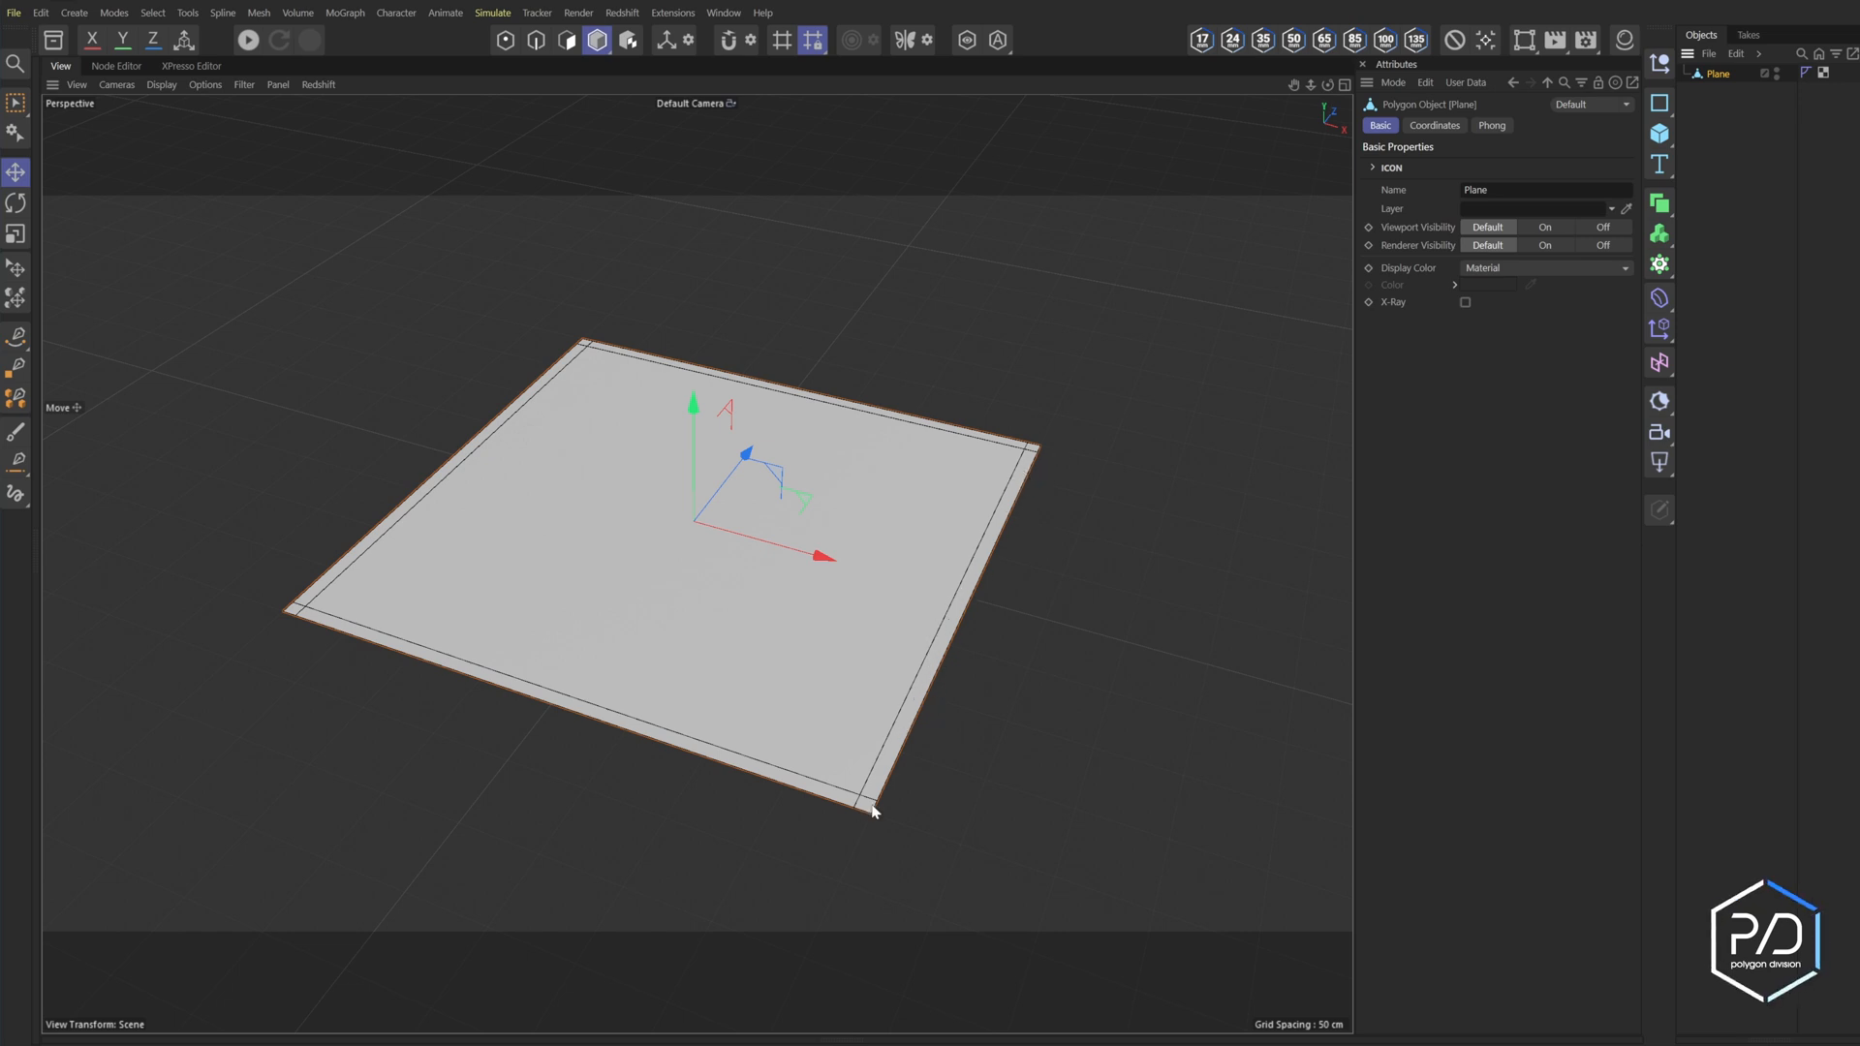
# - Add a Cylinder with Radius 80 cm and 8 Rotation Segments over the plane
pyautogui.click(1657, 134)
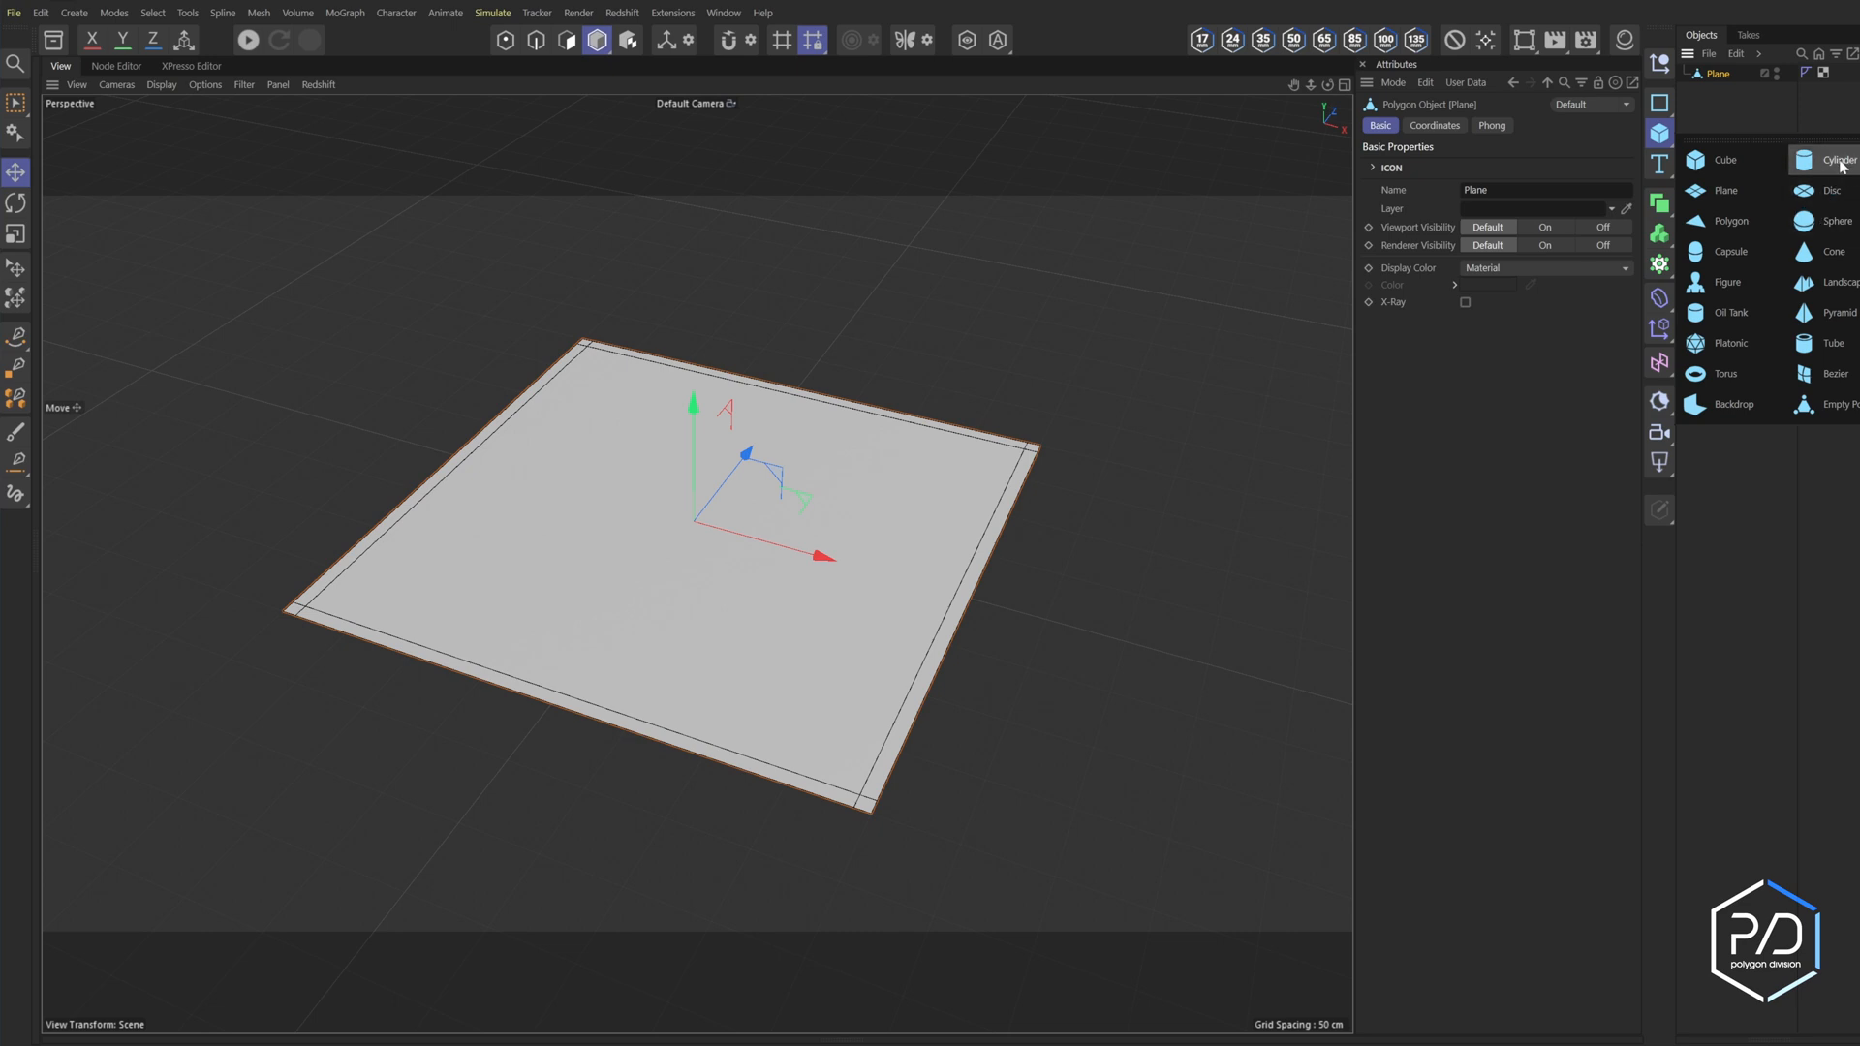
pyautogui.click(1806, 159)
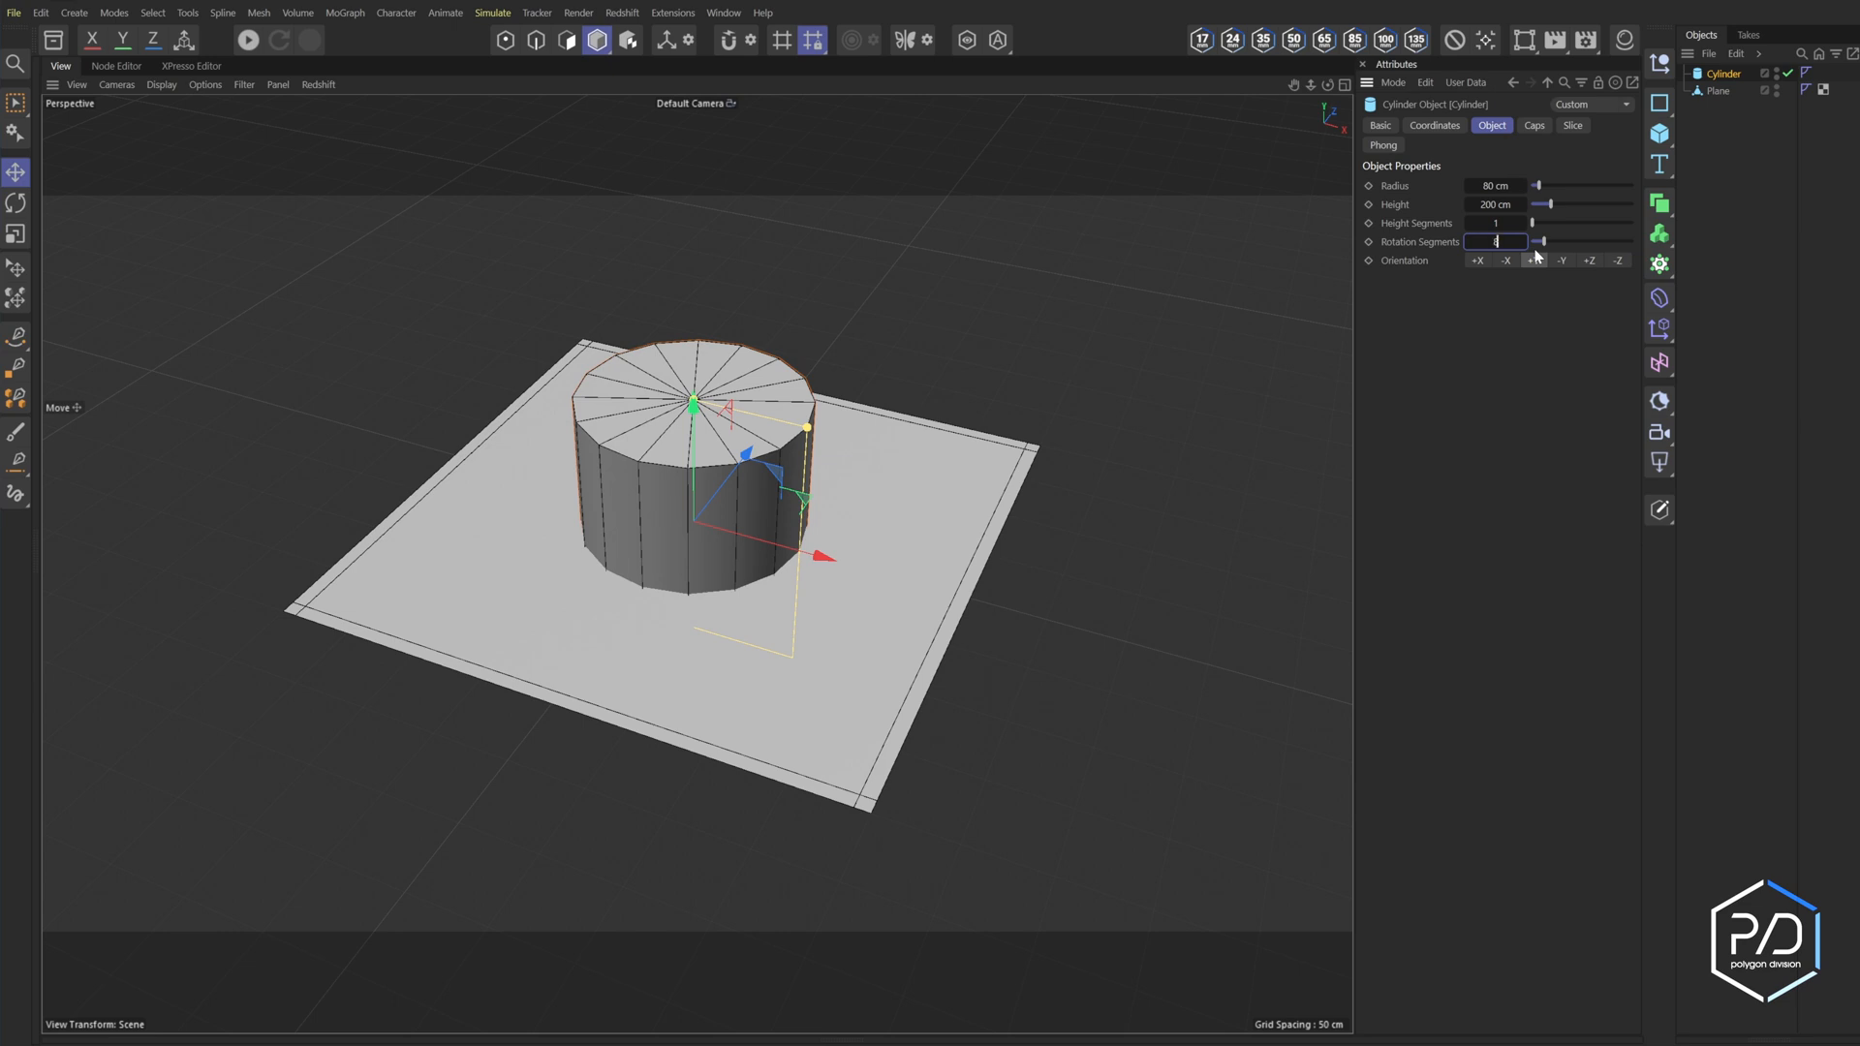
pyautogui.write('8')
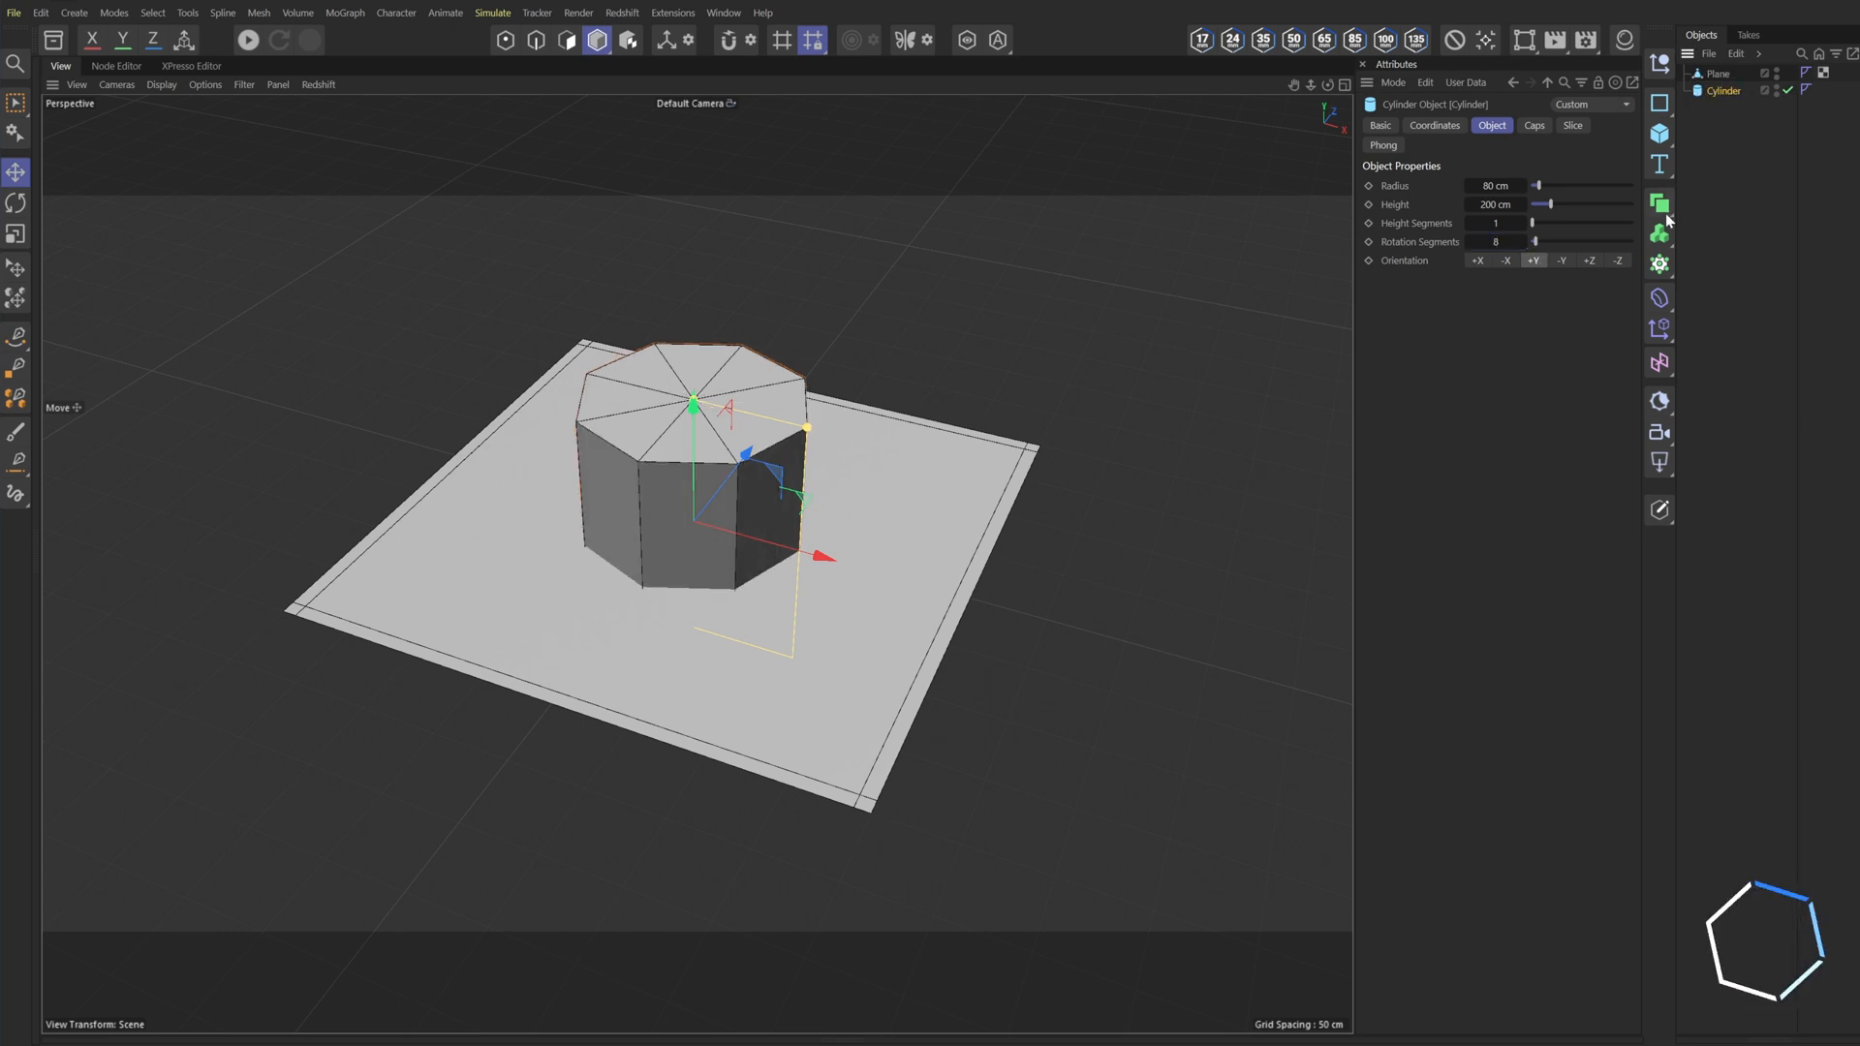
# - Group Plane and Cylinder in a Boolean set to Without so the cylinder cuts an octagonal hole
pyautogui.click(1715, 116)
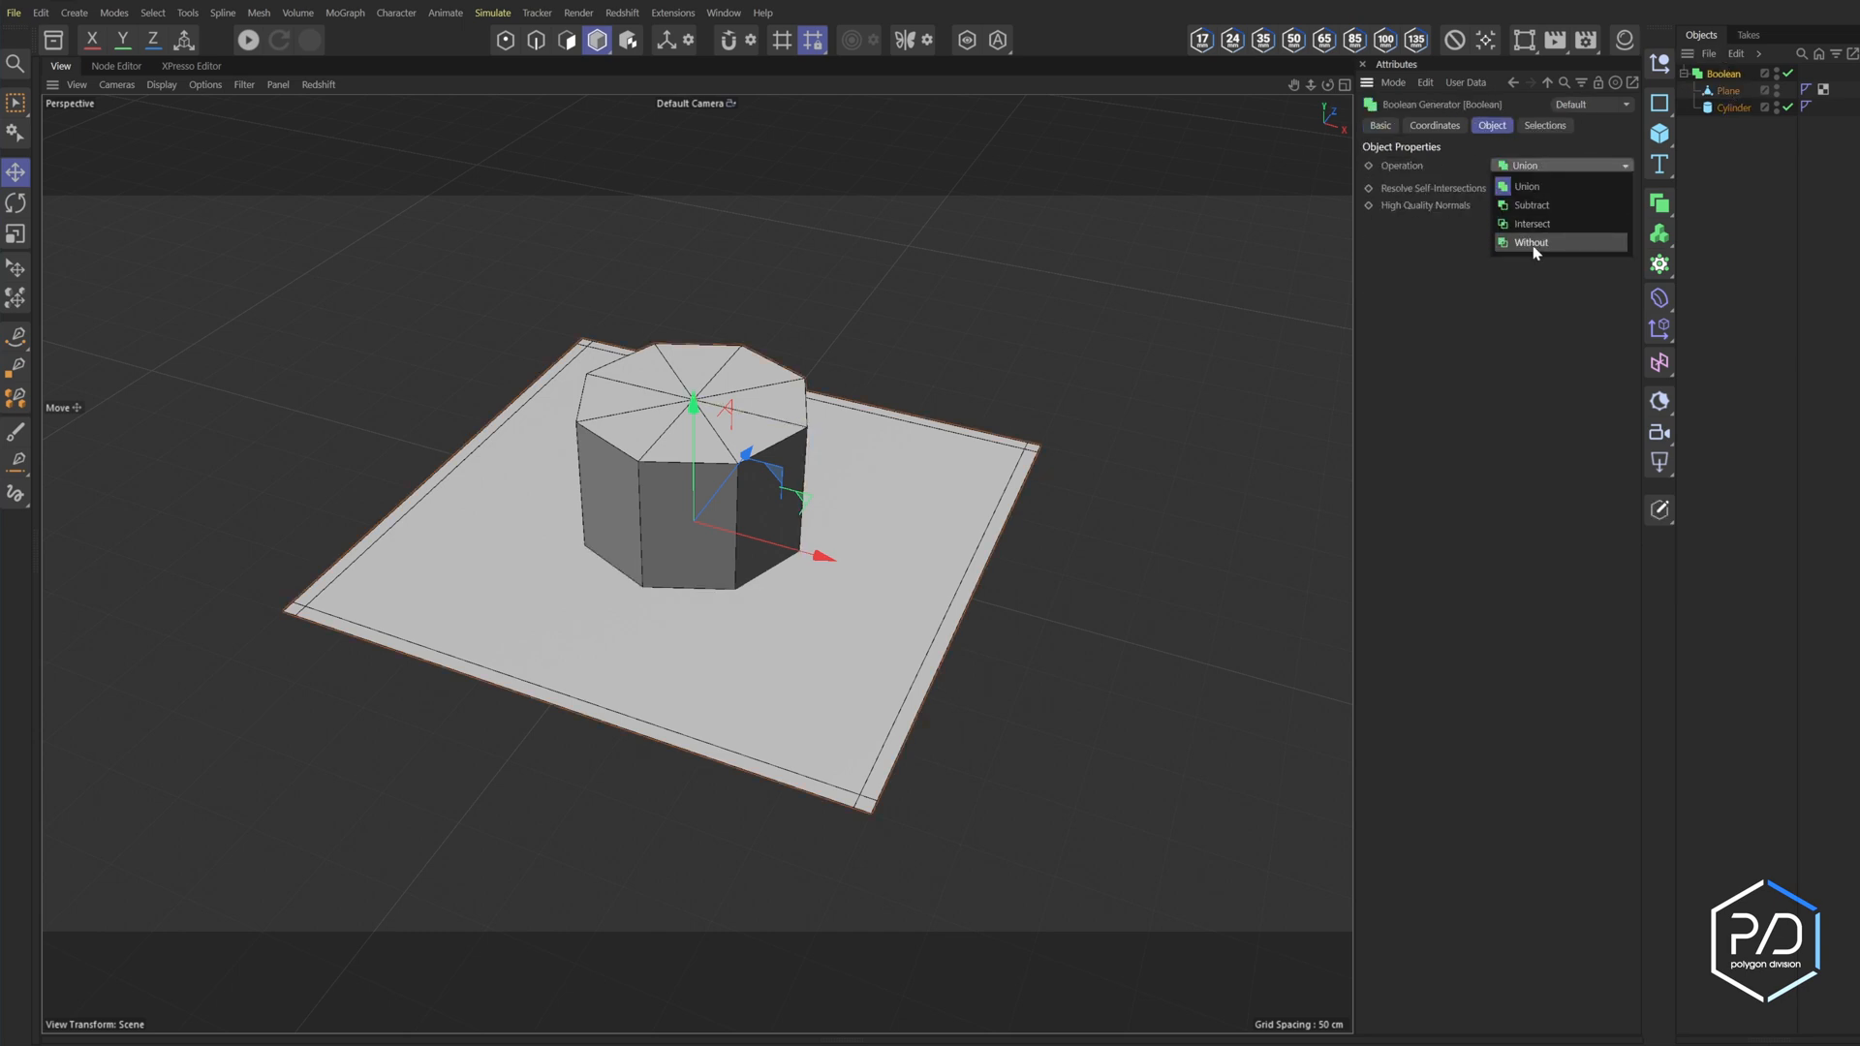
pyautogui.click(1531, 243)
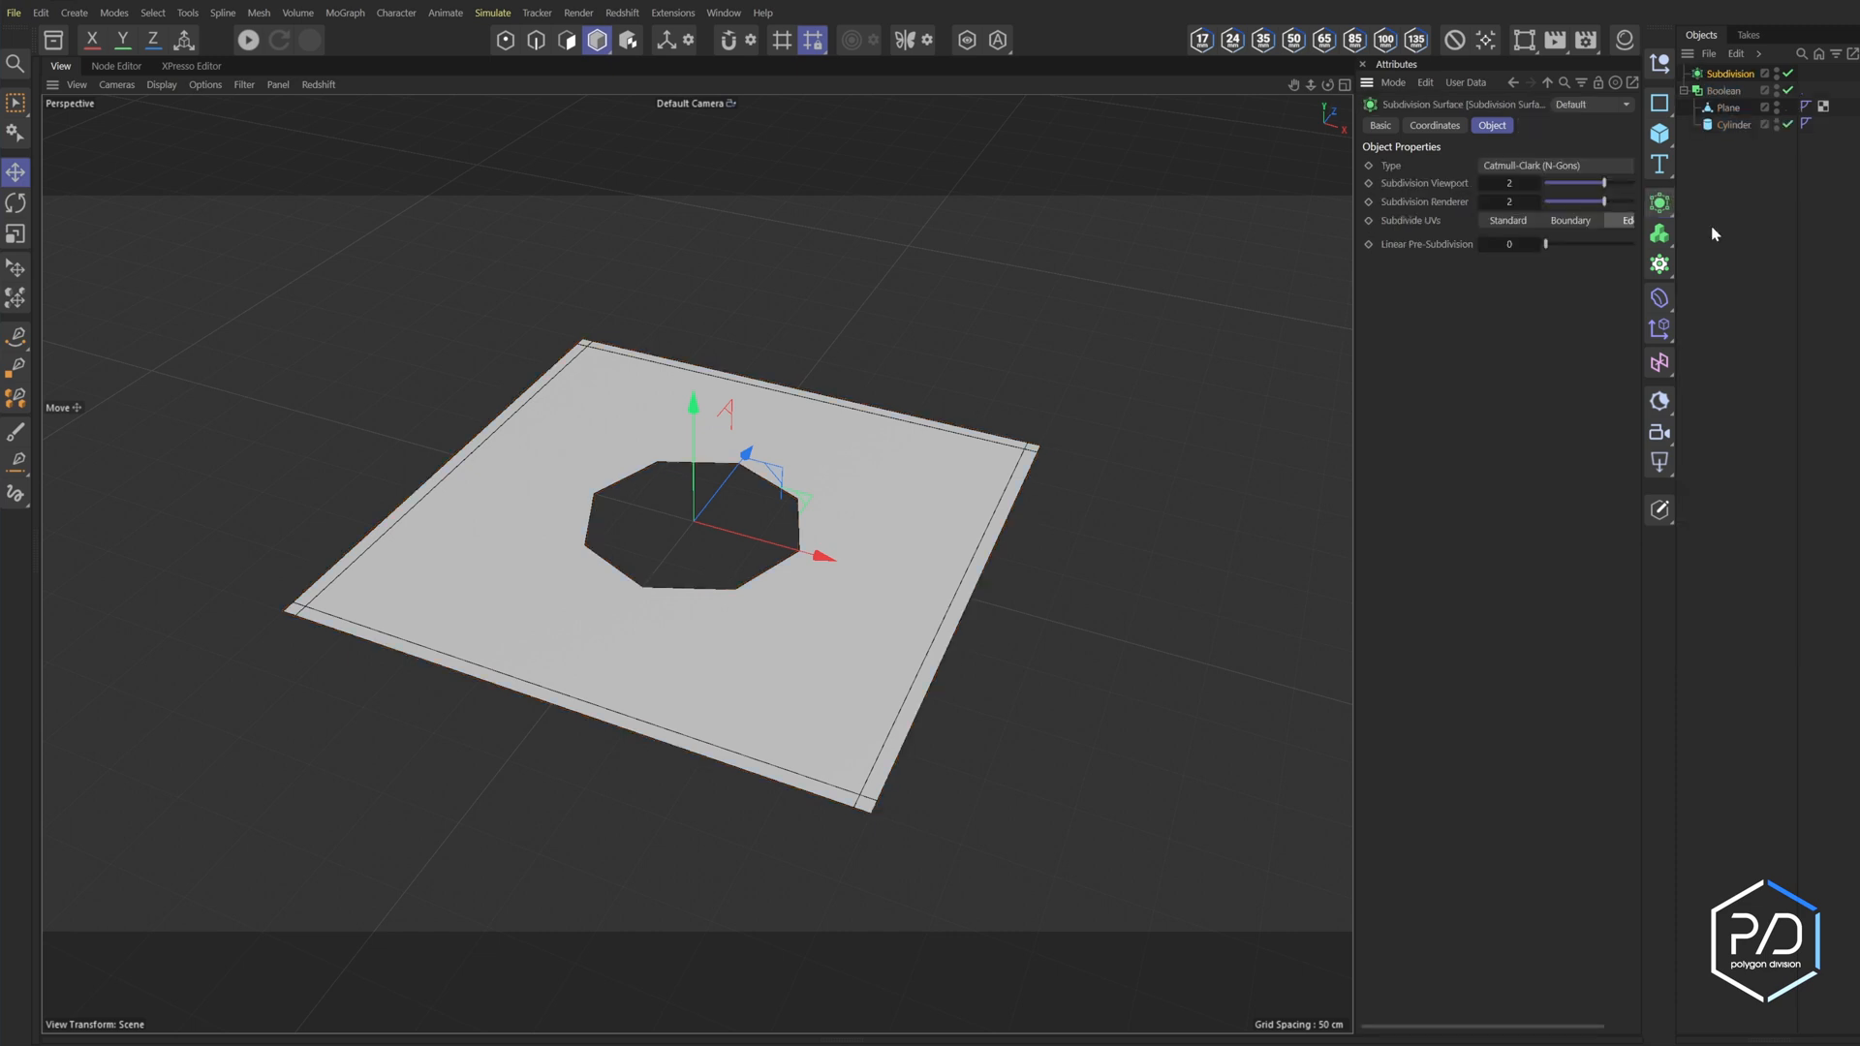
# - Nest the Boolean under the Subdivision Surface to round the octagonal hole
pyautogui.click(1729, 89)
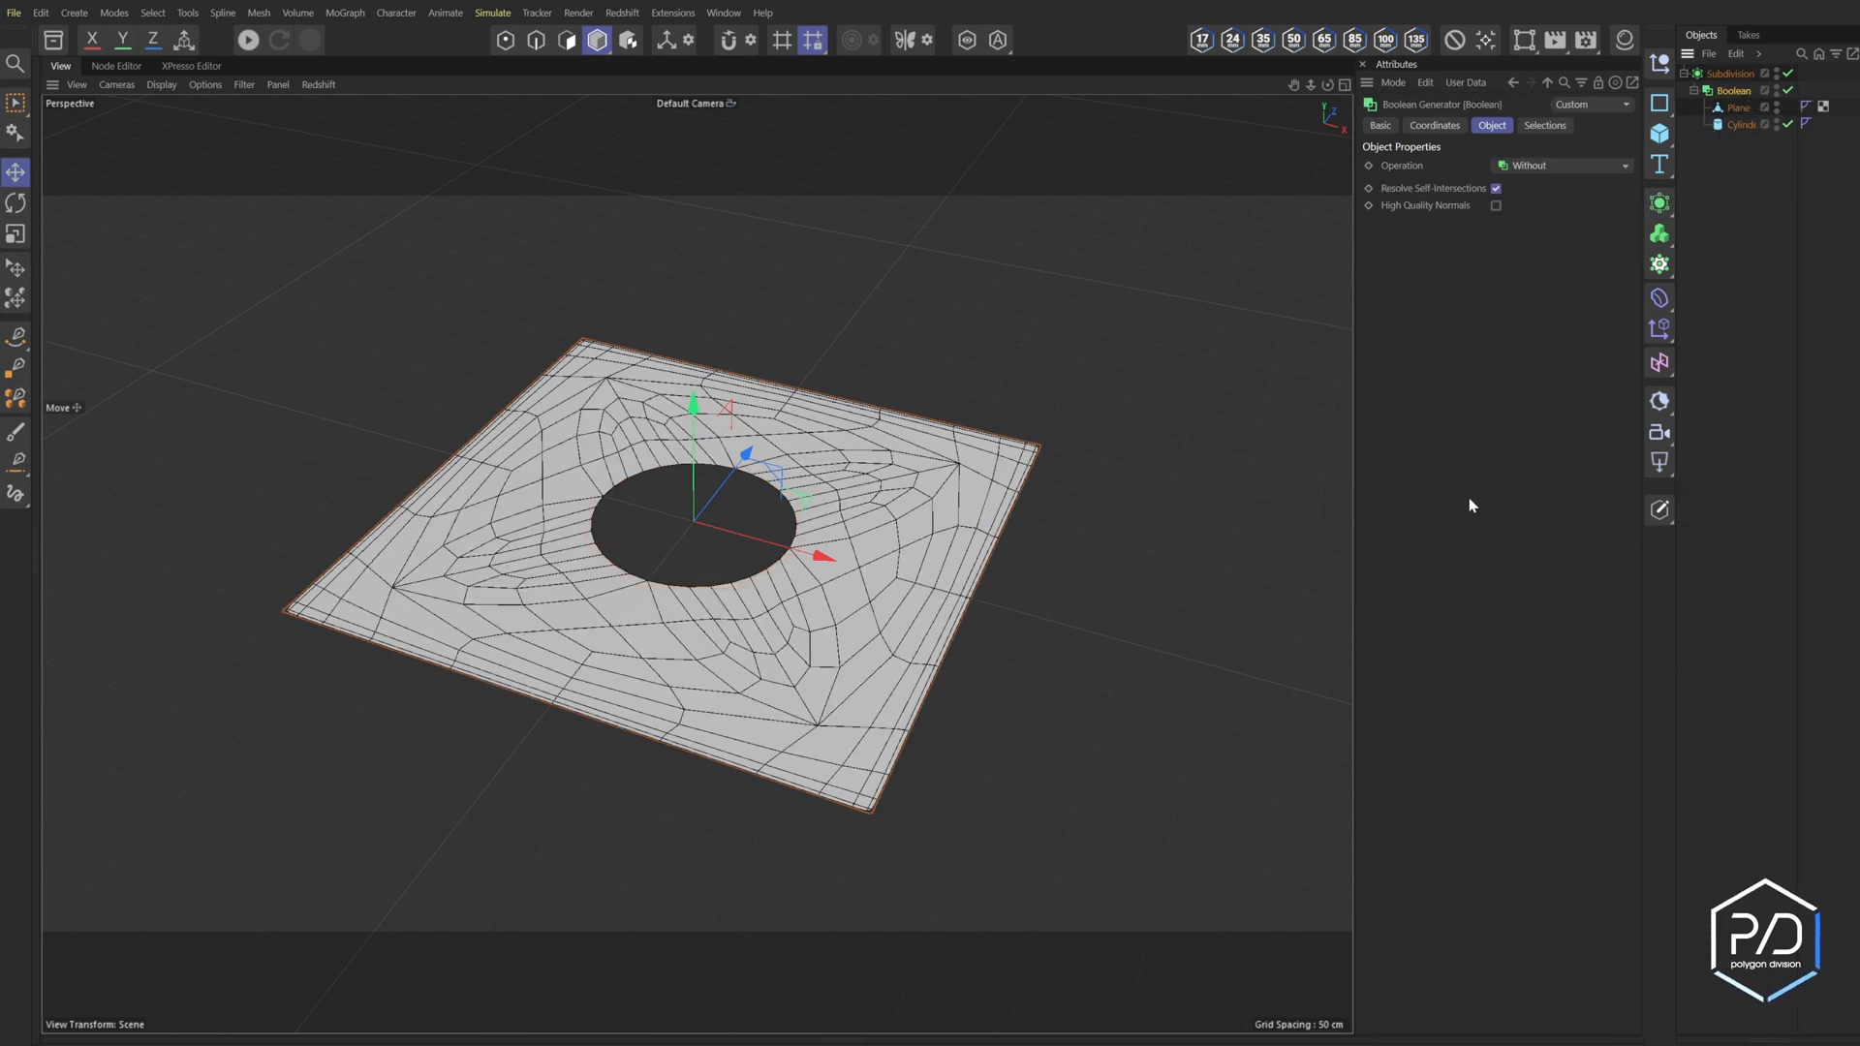
pyautogui.moveTo(1050, 454)
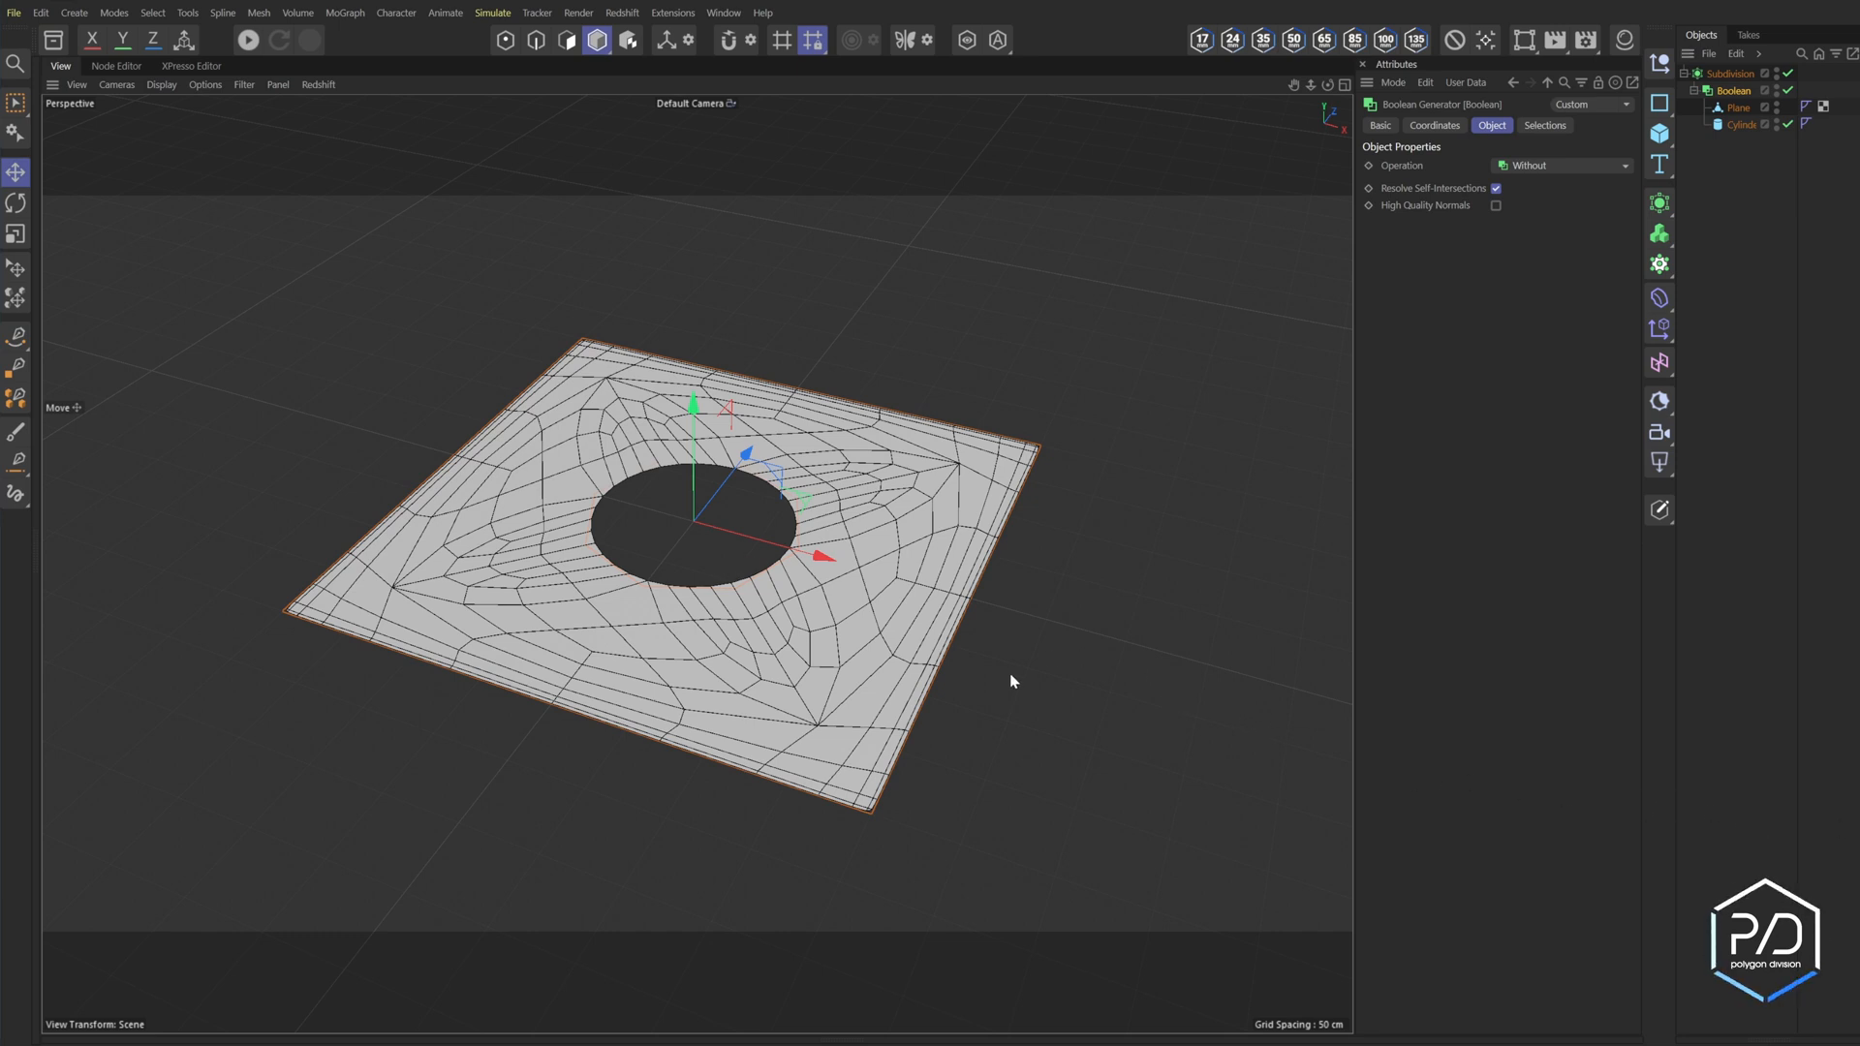
pyautogui.moveTo(994, 616)
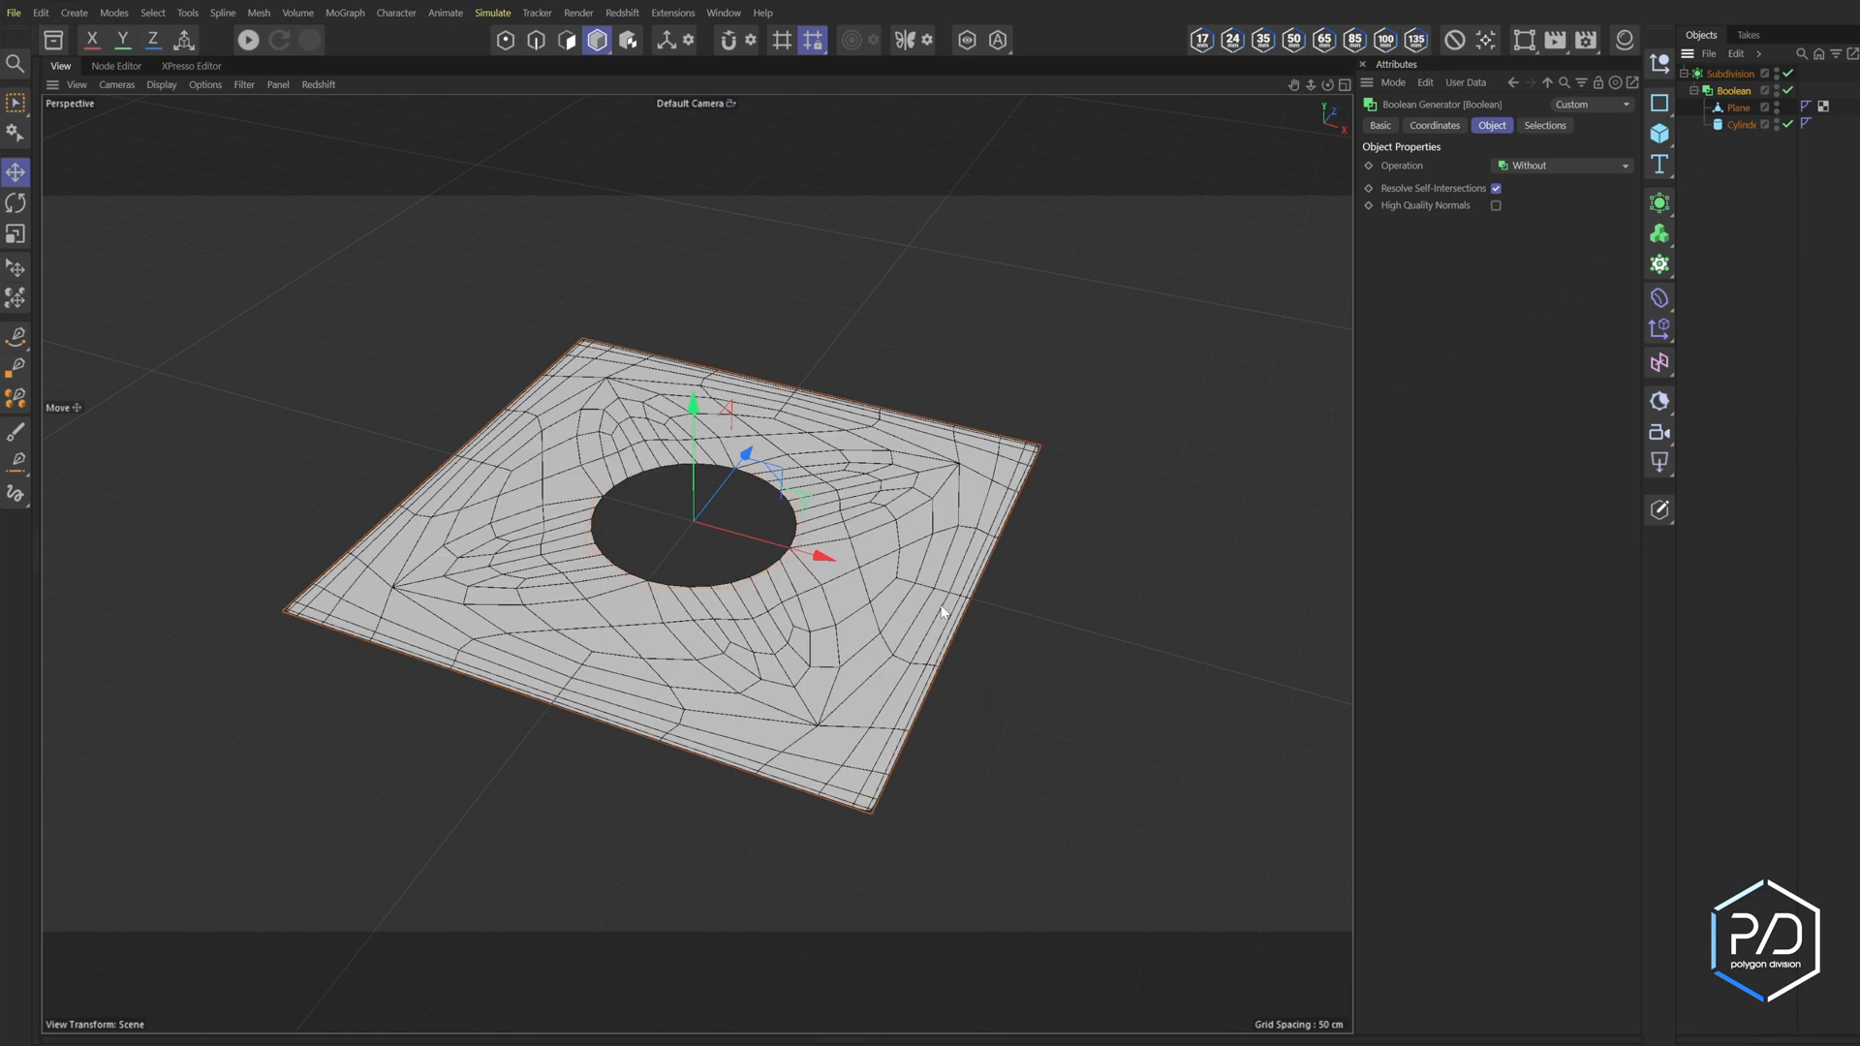
pyautogui.moveTo(975, 484)
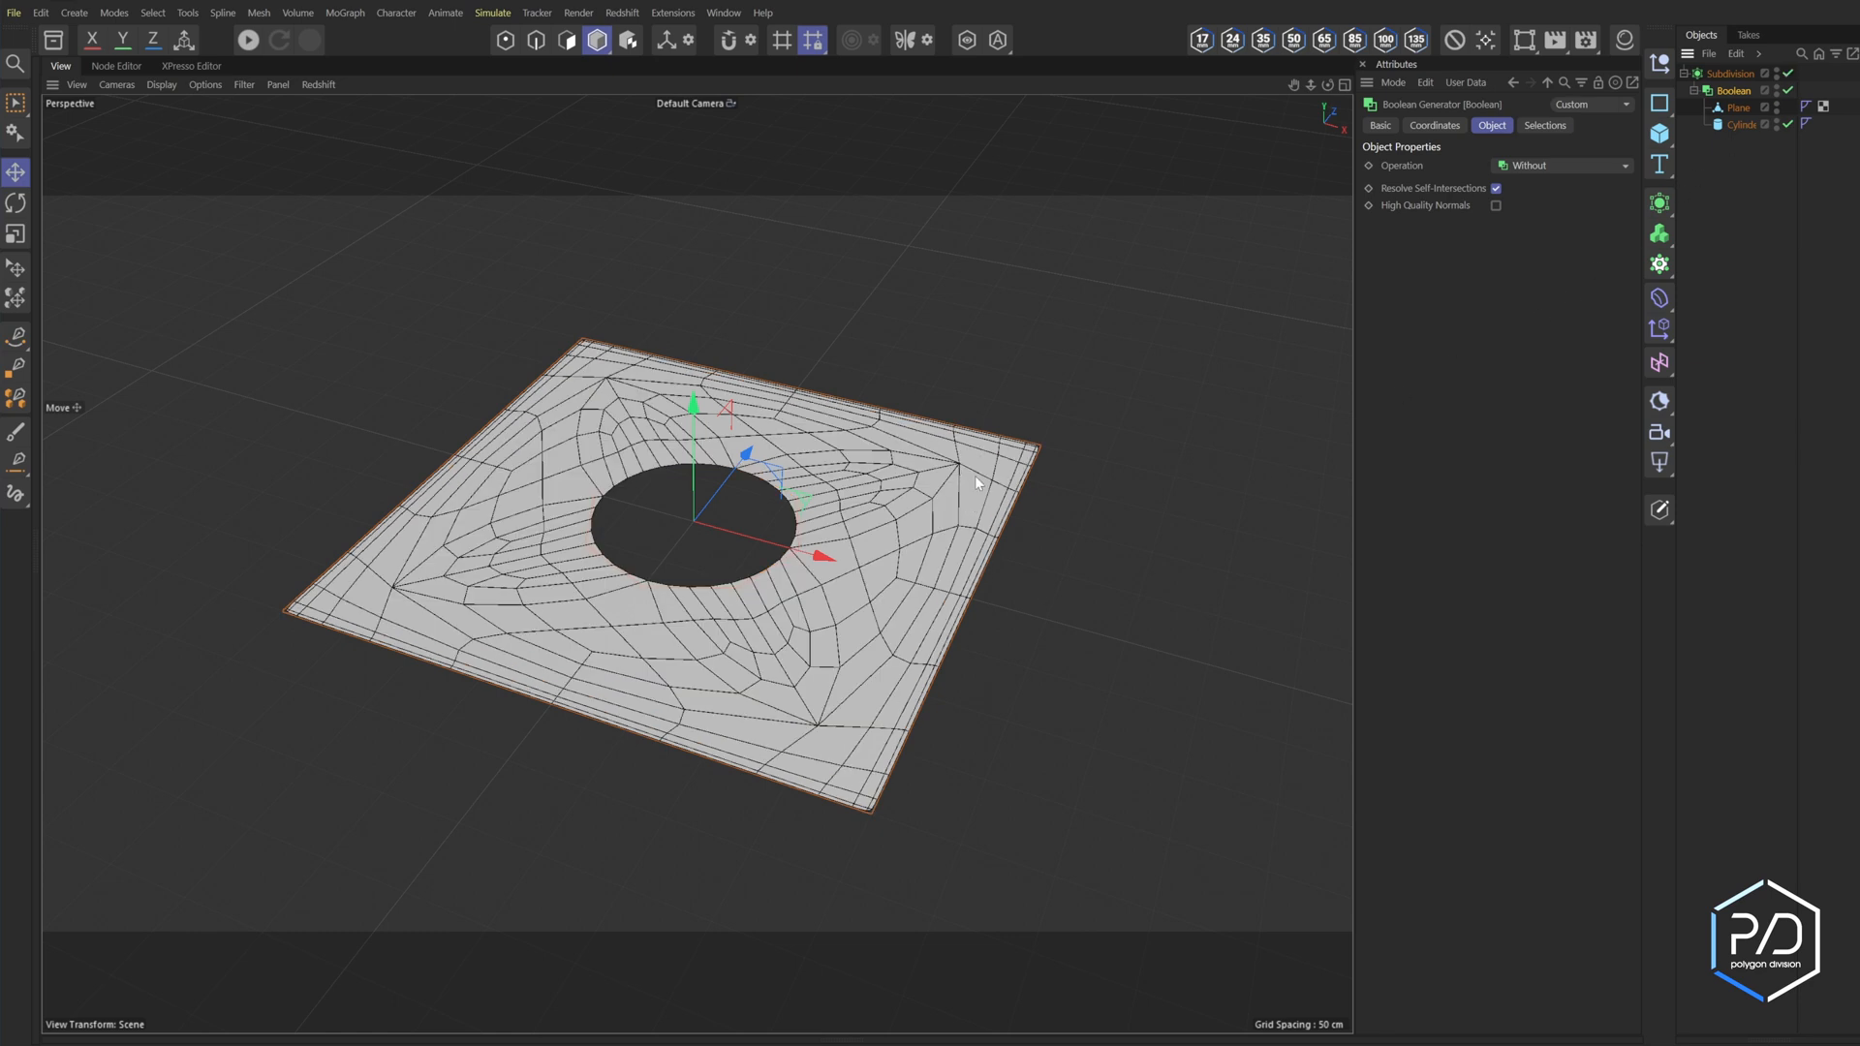
pyautogui.moveTo(674, 632)
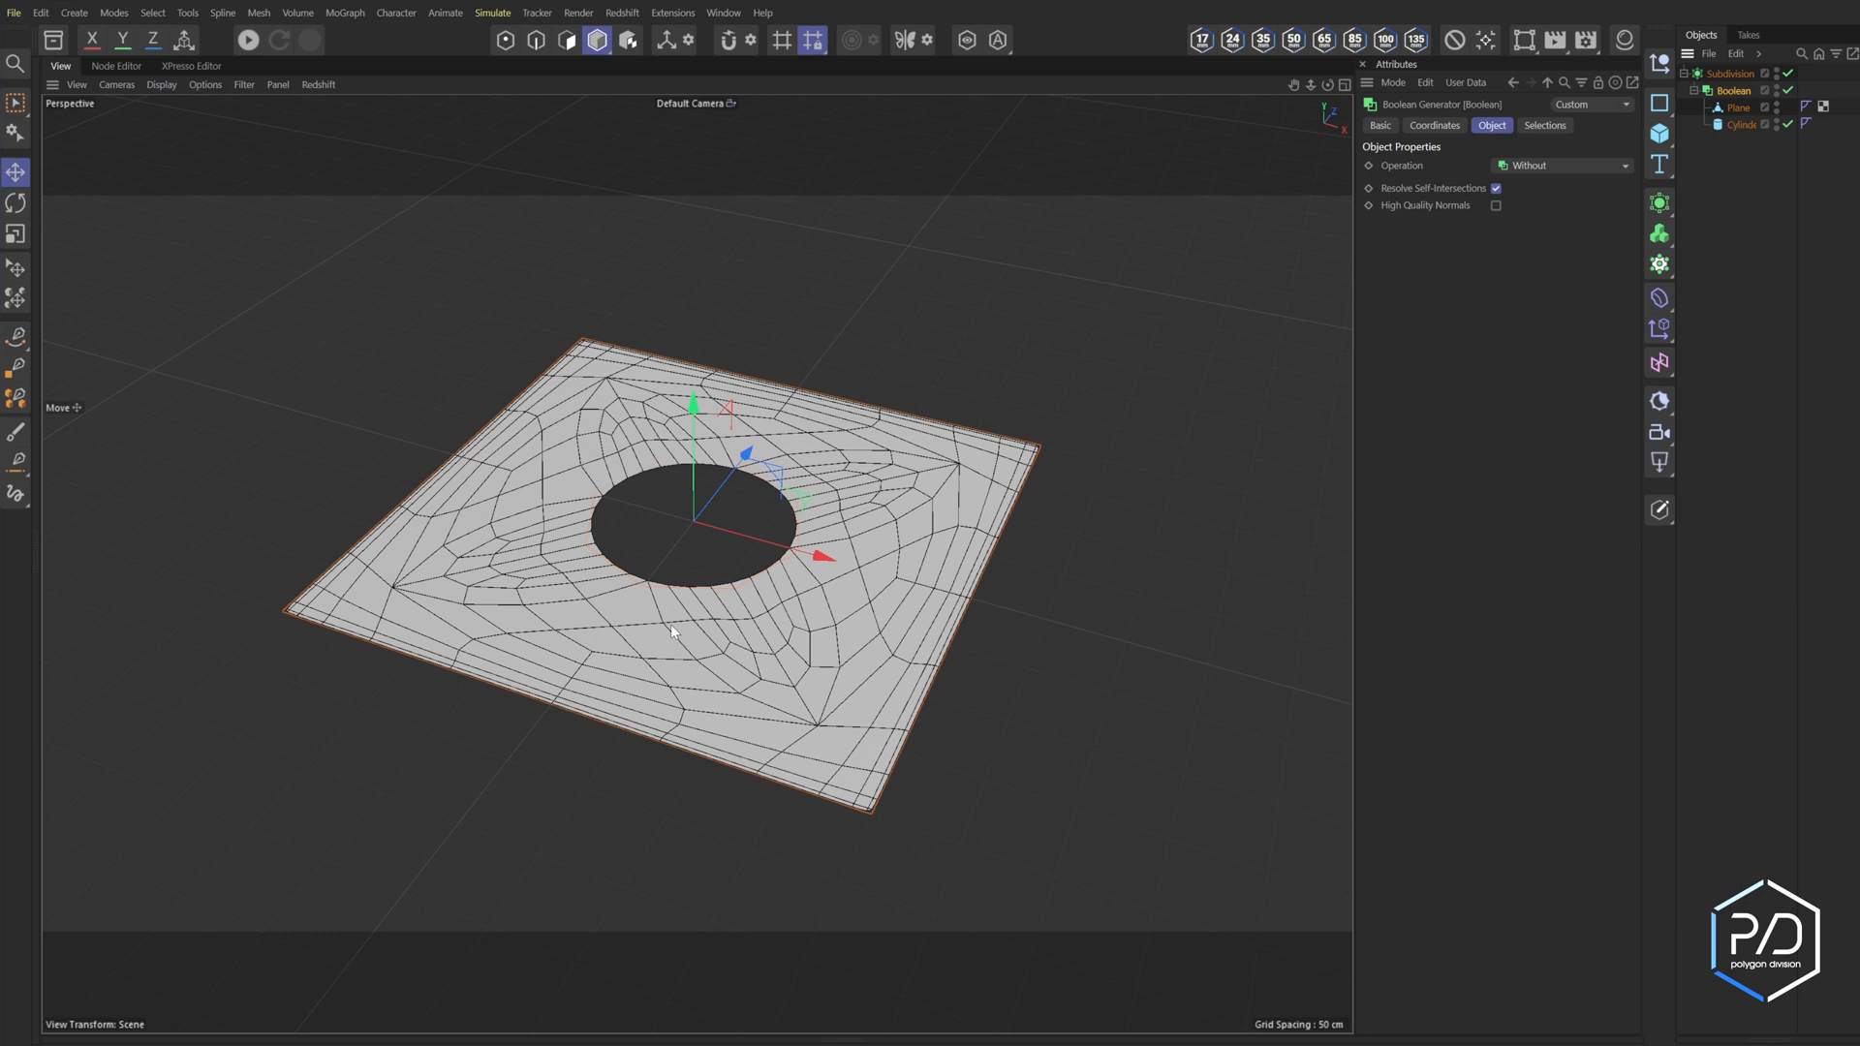
pyautogui.moveTo(732, 578)
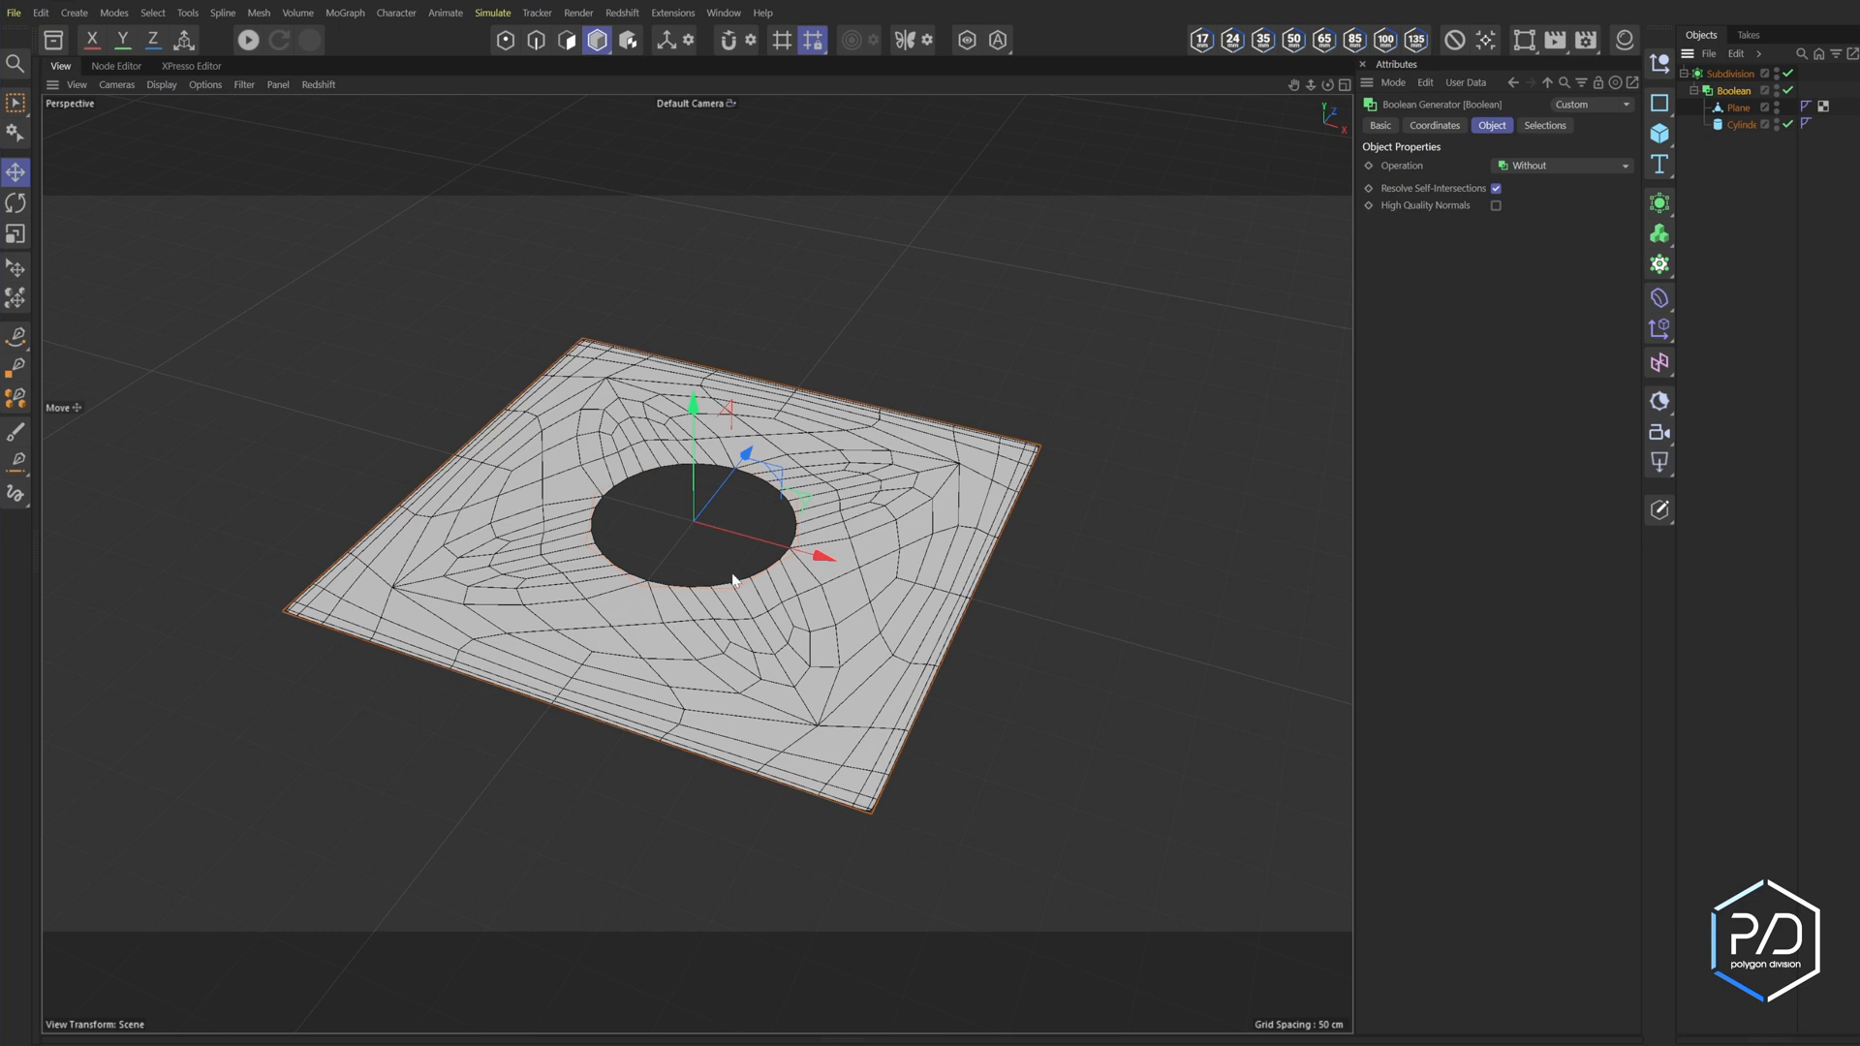